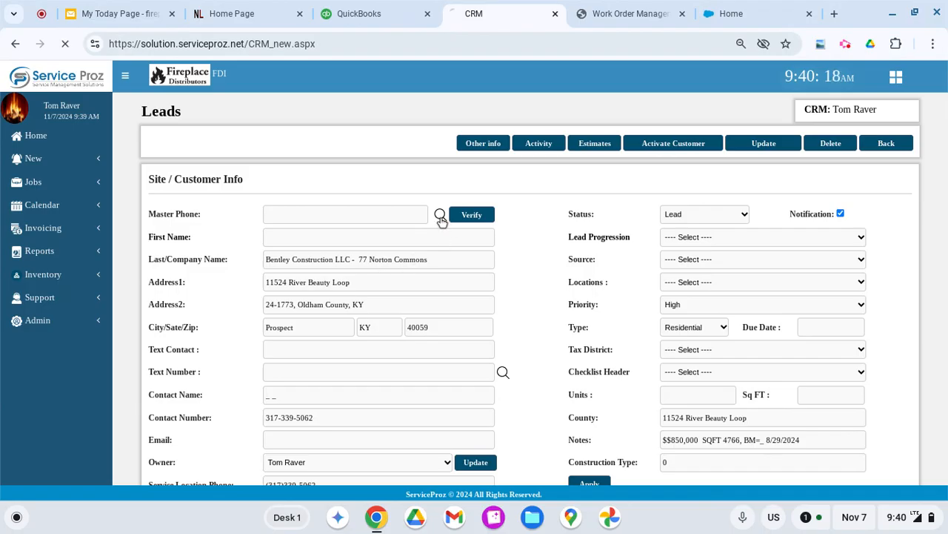
Search the master phone lookup for 'bentley' and dismiss the empty results.
click(345, 213)
text(bentley)
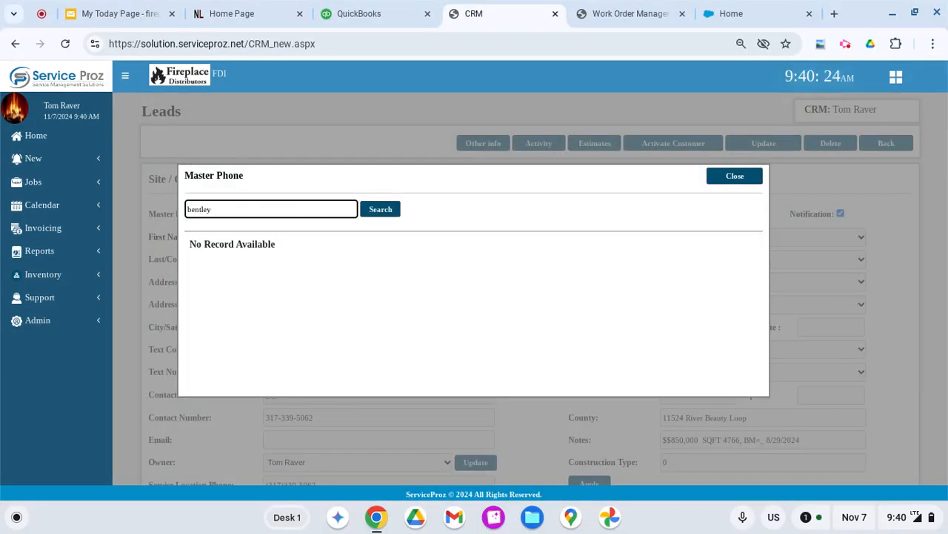
click(380, 209)
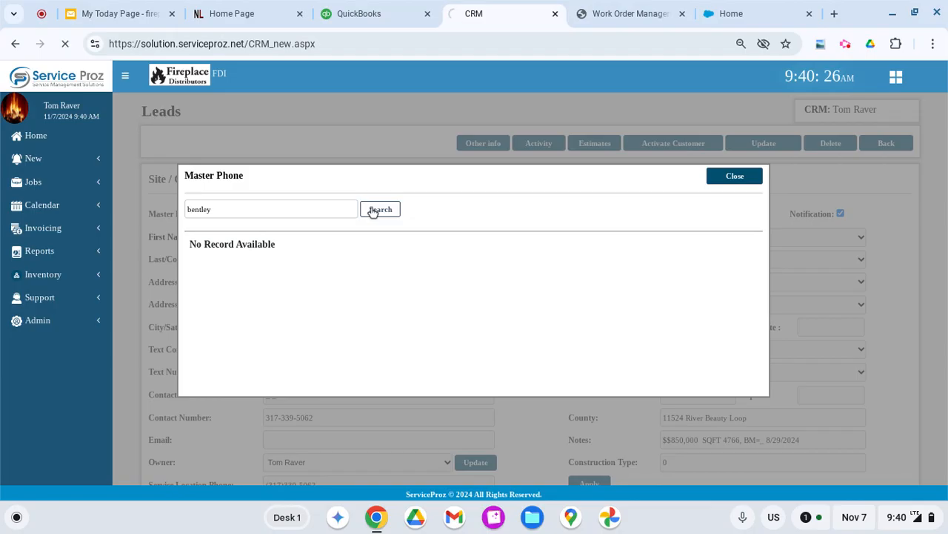
click(380, 208)
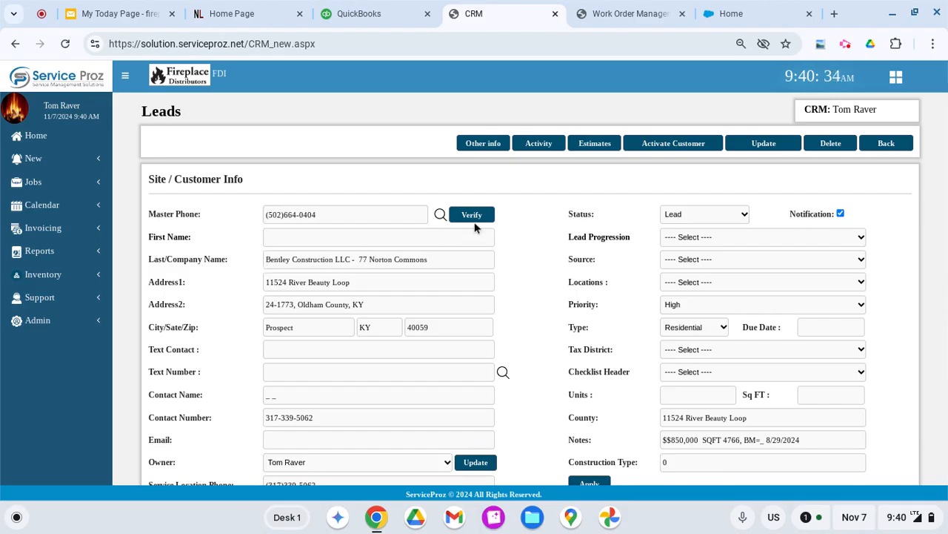
Verify the master phone to update the lead, then look up saved text number contacts.
click(471, 214)
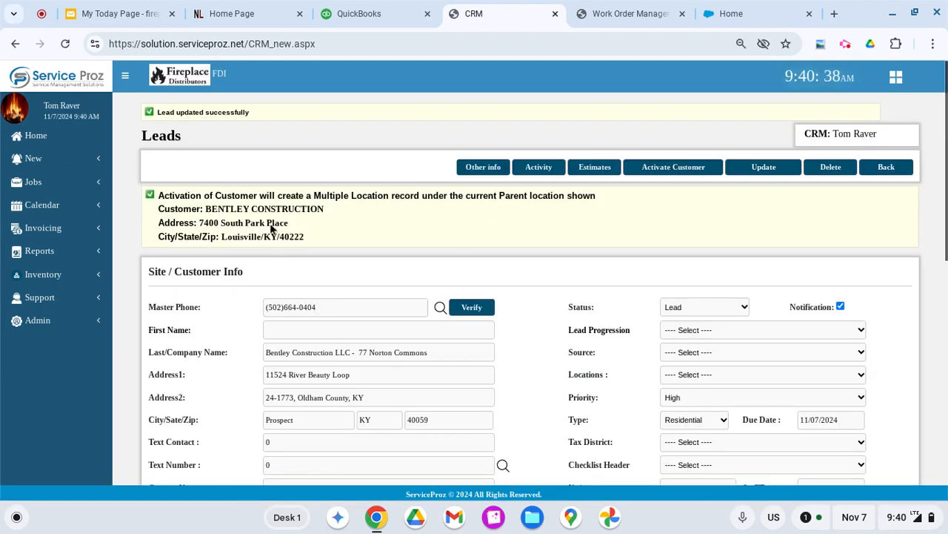
scroll(down, 3)
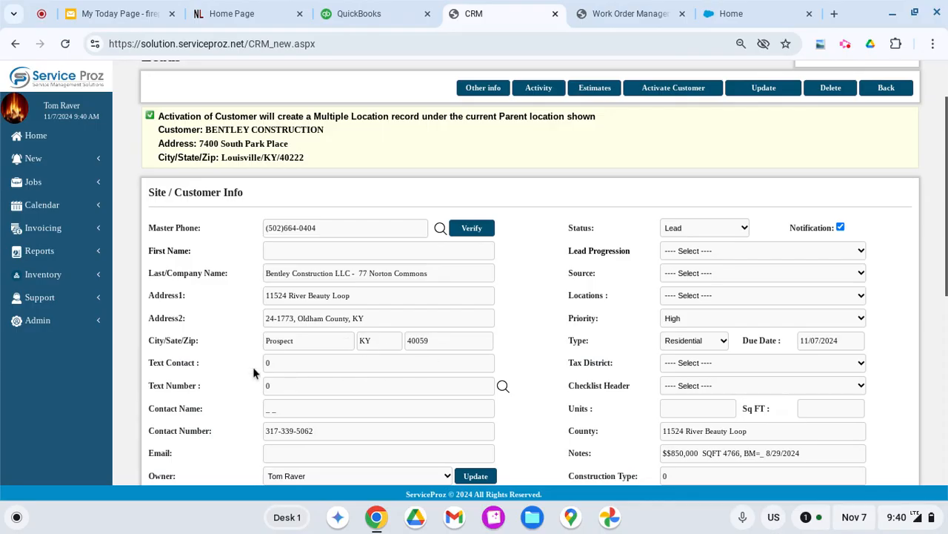
mouse_move(507, 388)
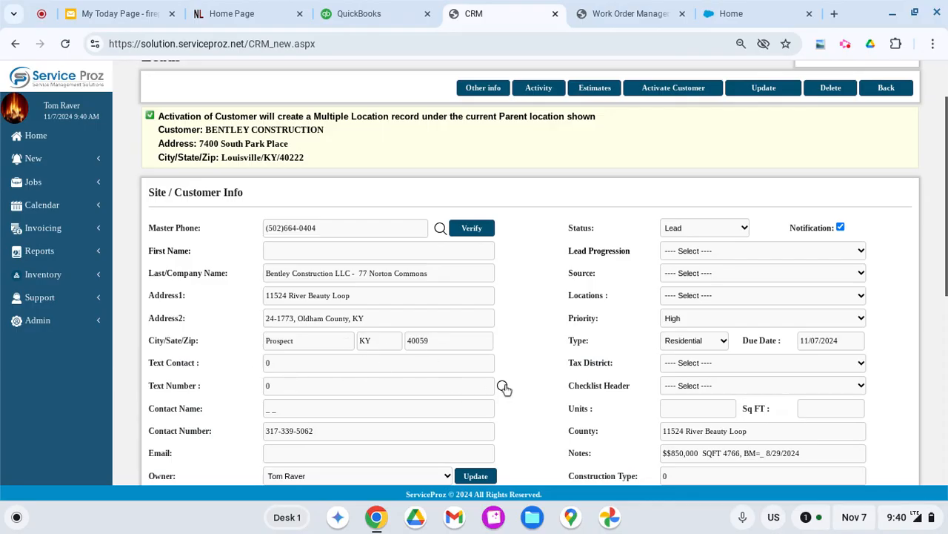
click(504, 389)
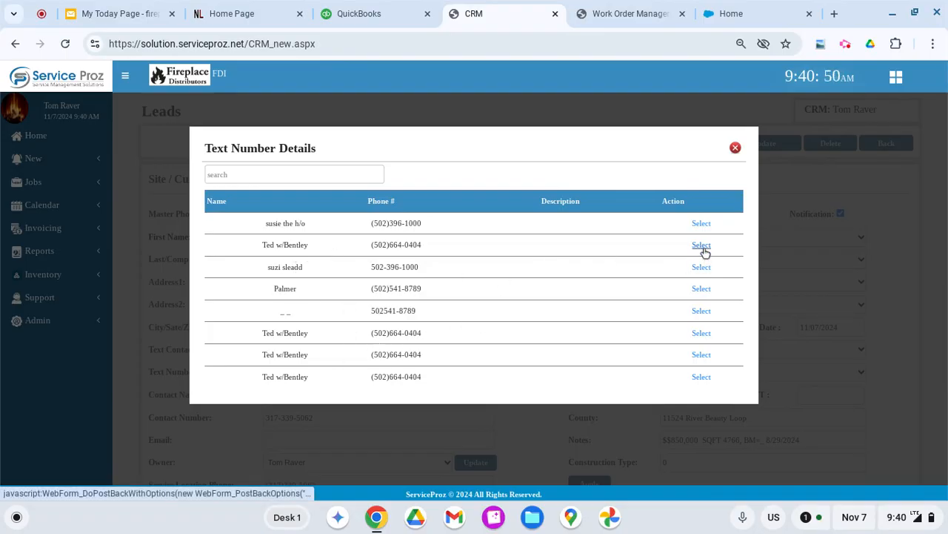
Select Ted w/Bentley as the text contact and name the contact Ted.
click(701, 245)
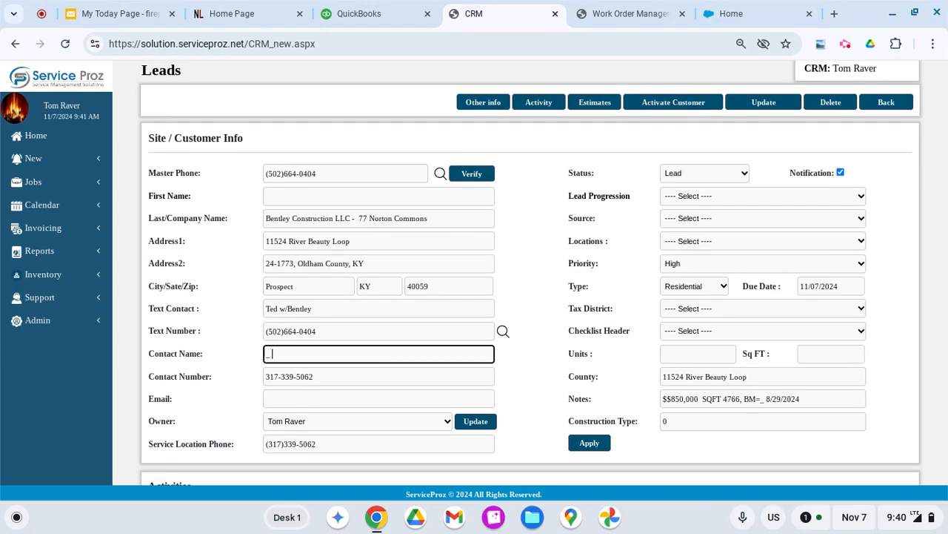
text(Ted)
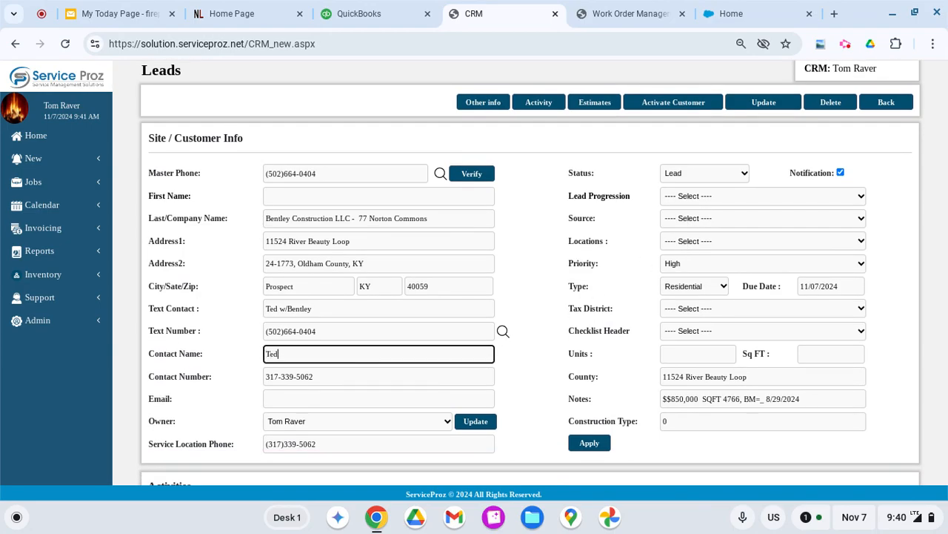
click(379, 397)
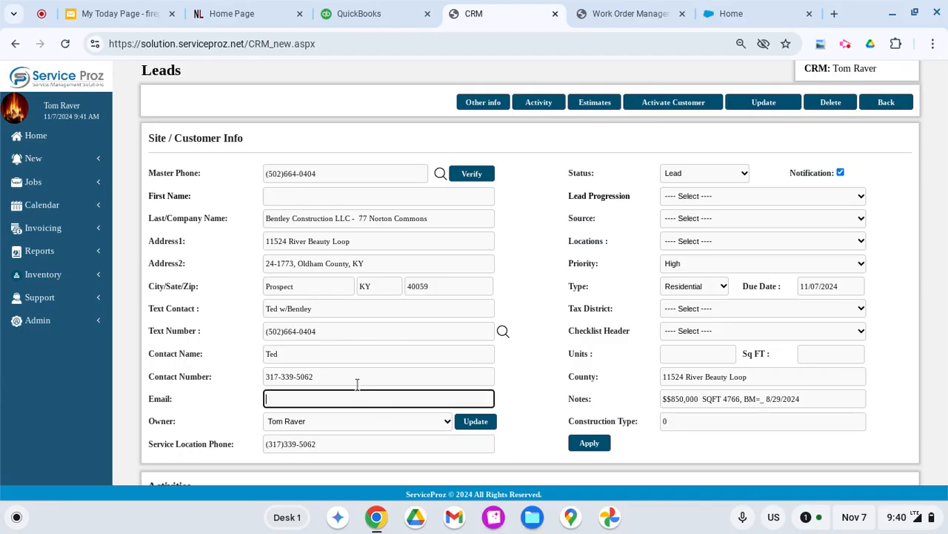
click(379, 376)
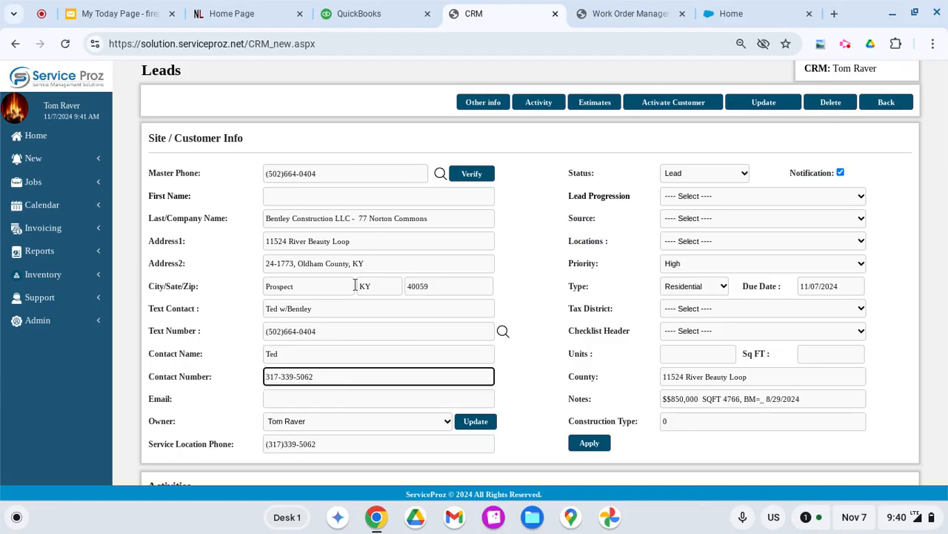
Clear the service location phone number.
scroll(down, 3)
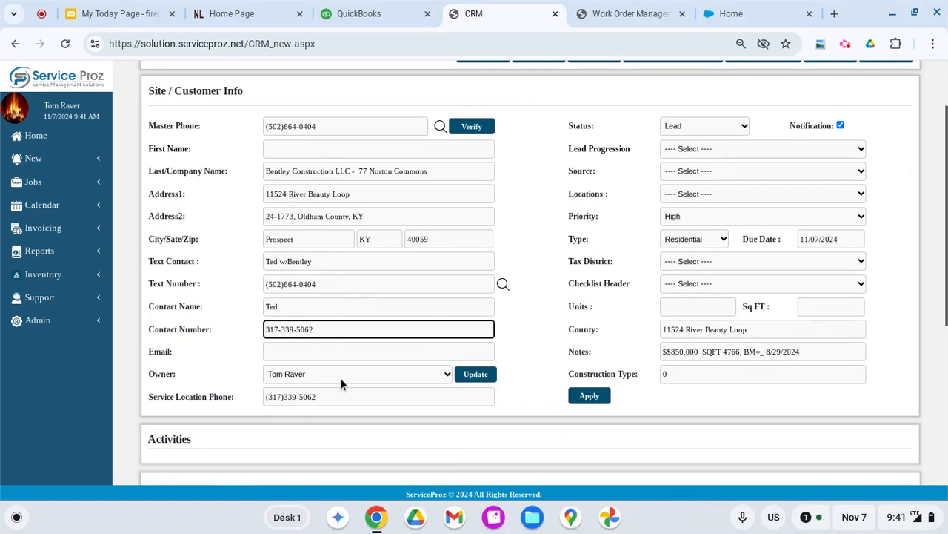
mouse_move(317, 379)
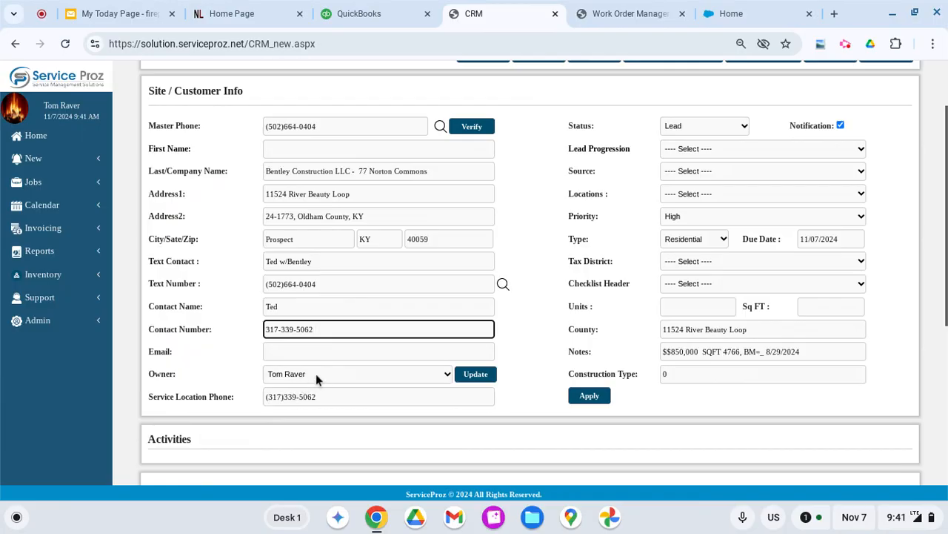
click(379, 396)
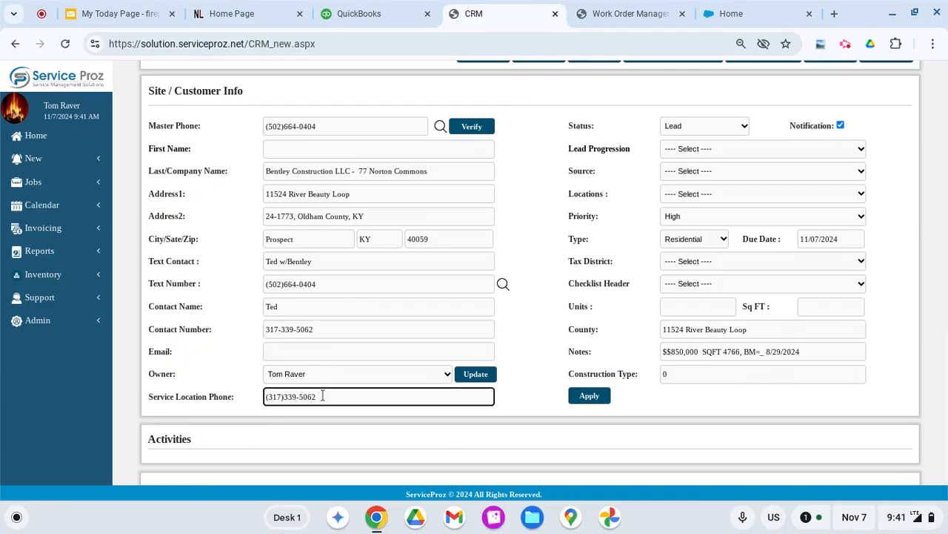
key(Backspace)
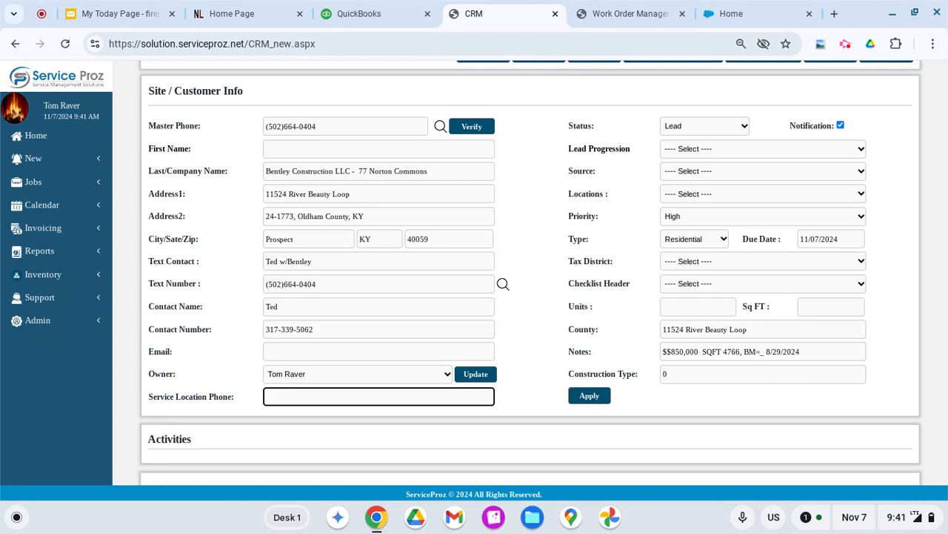
mouse_move(319, 376)
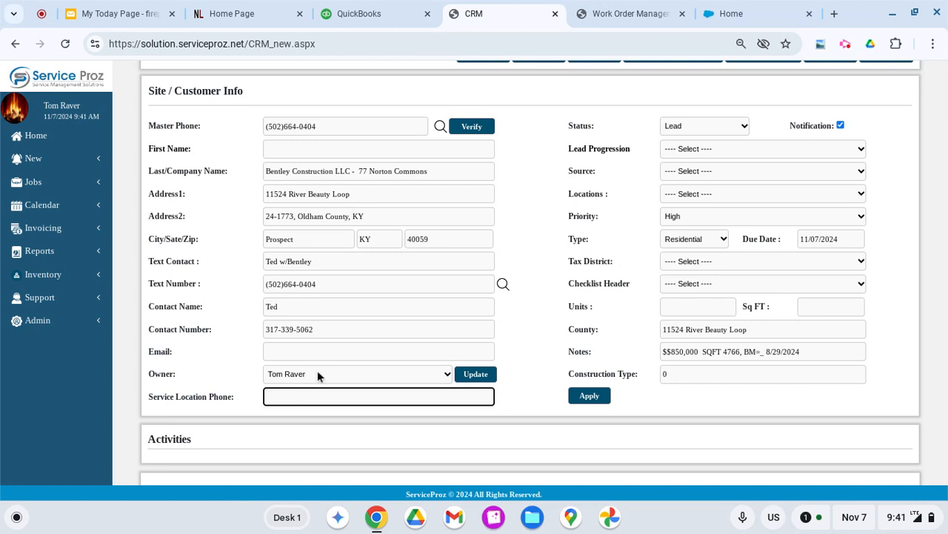
mouse_move(641, 154)
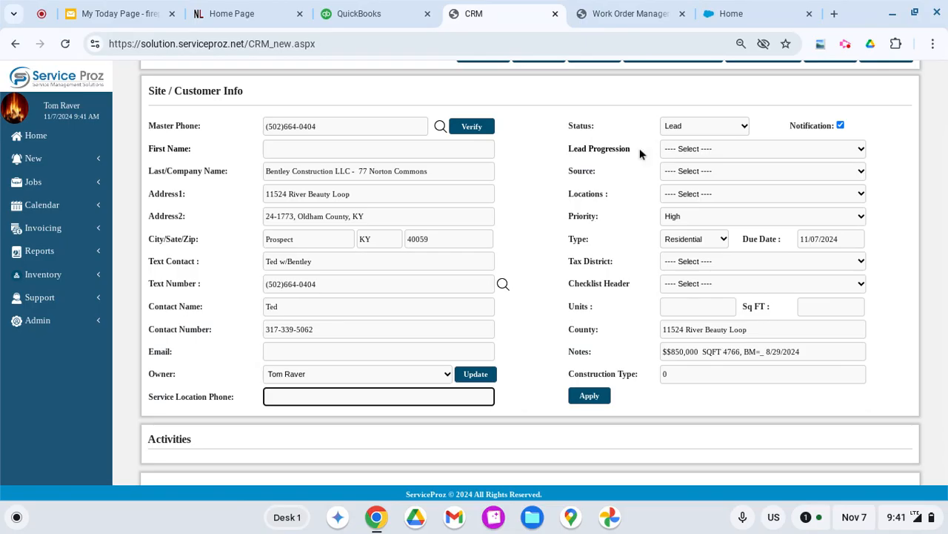
mouse_move(675, 282)
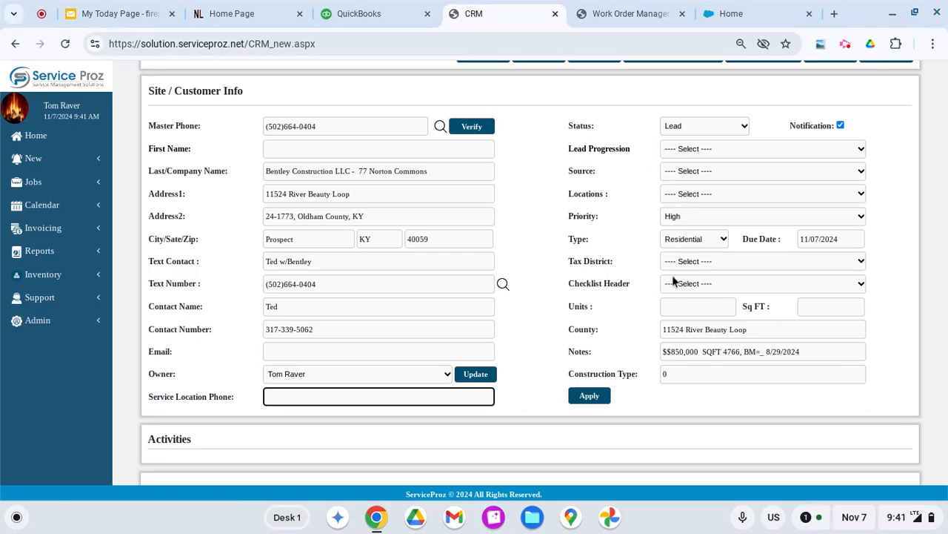
mouse_move(709, 187)
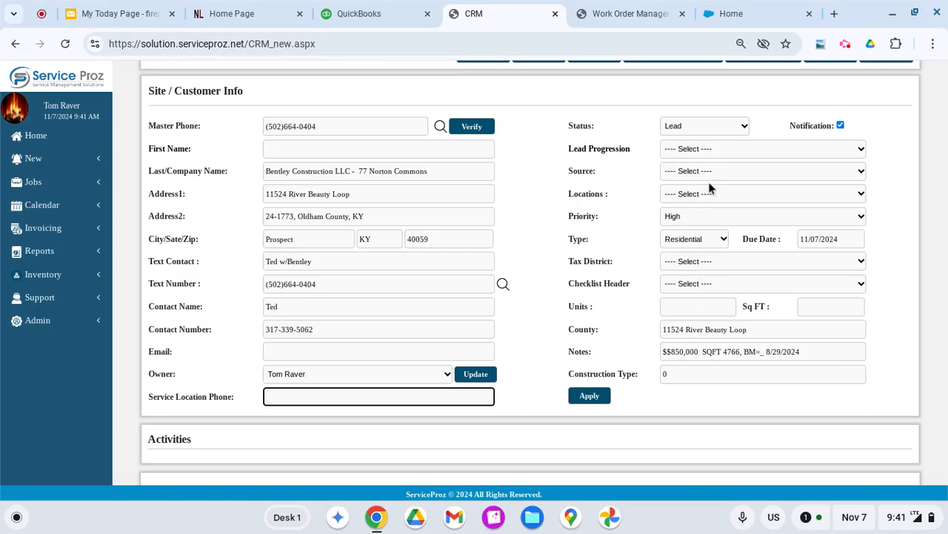
Show the lead progression choices for the Bentley Construction lead.
click(761, 148)
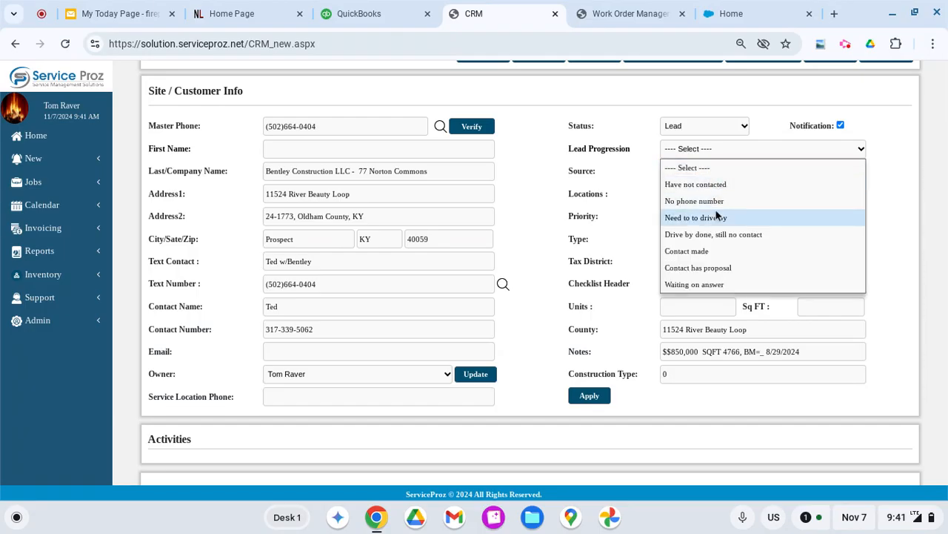
mouse_move(714, 267)
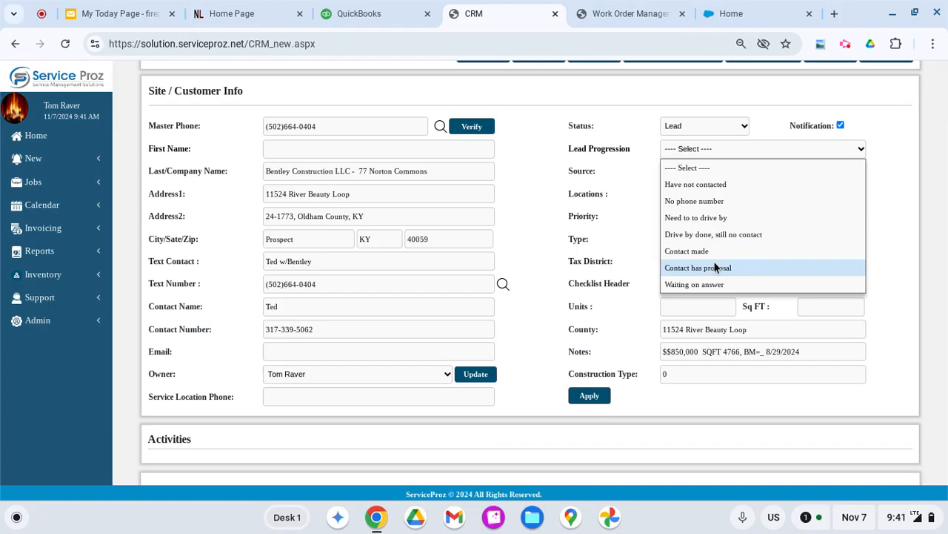
mouse_move(714, 252)
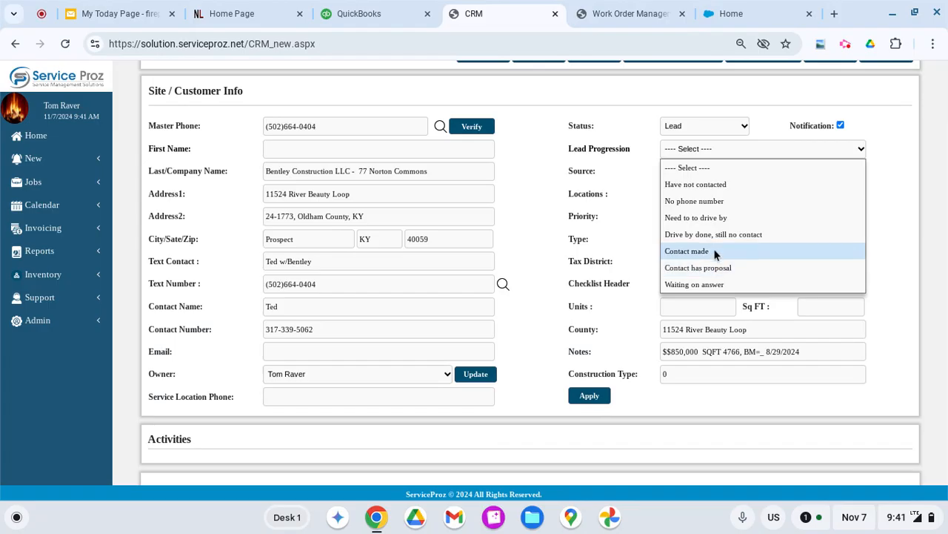
mouse_move(715, 254)
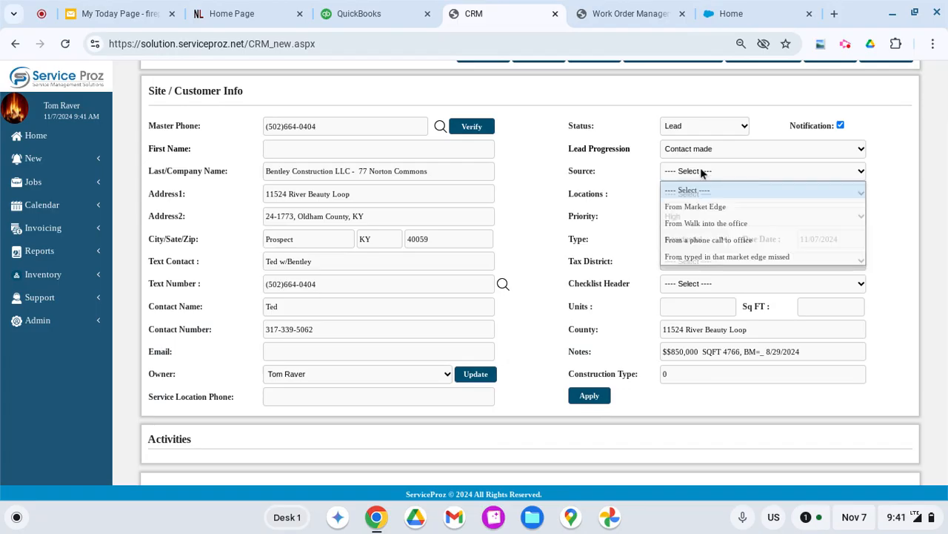
mouse_move(711, 206)
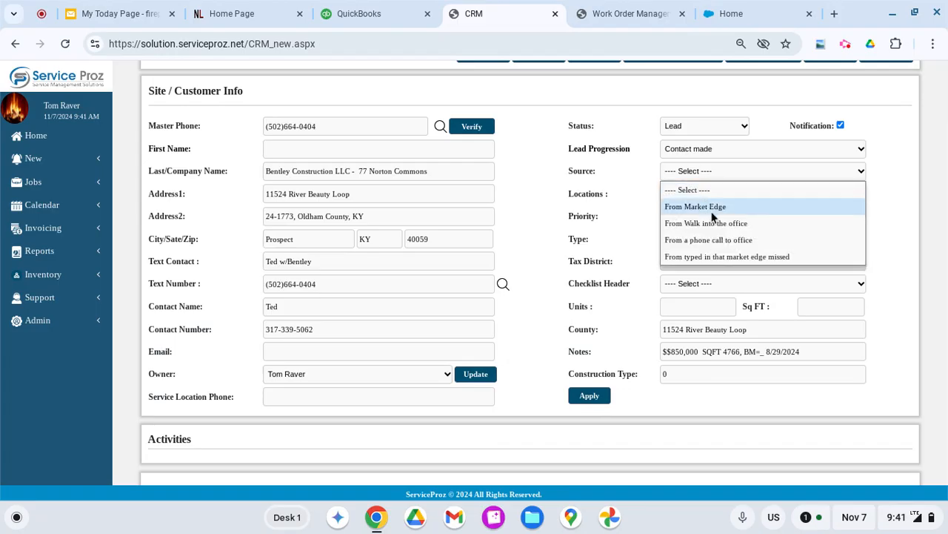
mouse_move(726, 212)
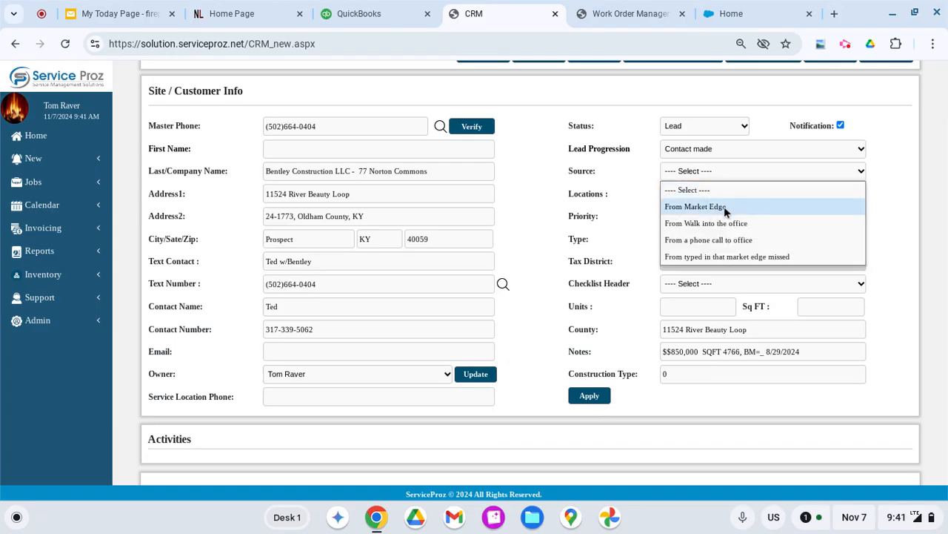
mouse_move(729, 240)
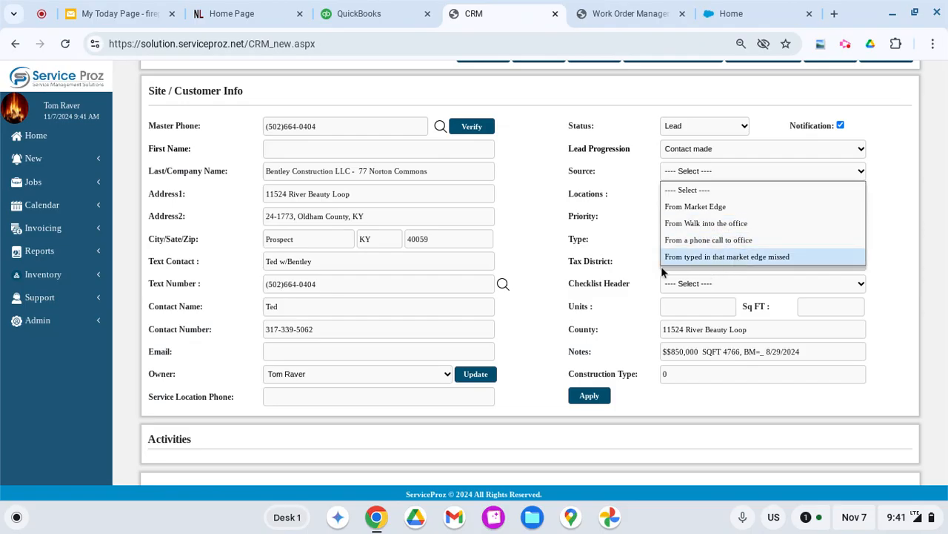
mouse_move(703, 206)
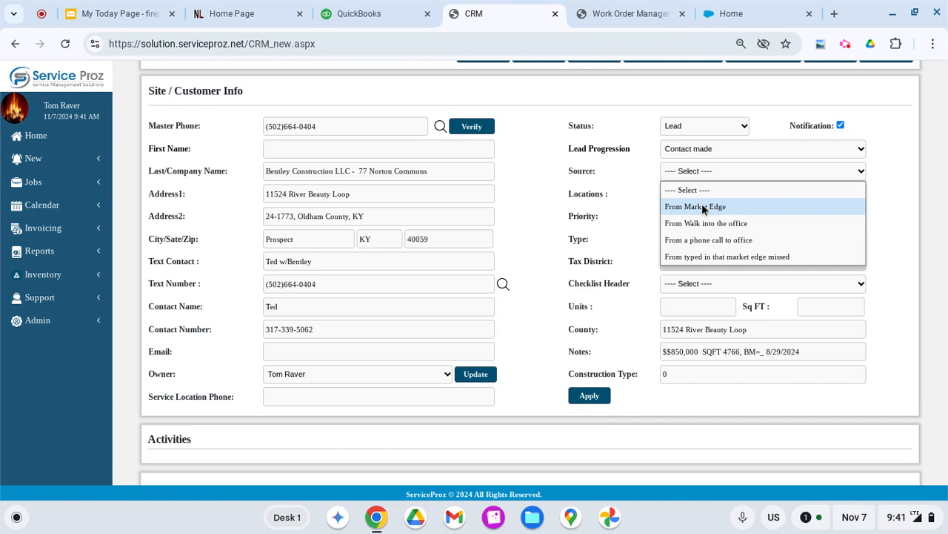
Set source From Market Edge, location Fireplace Distributors Inc, priority High, tax district Louisville Sales Tax.
click(696, 206)
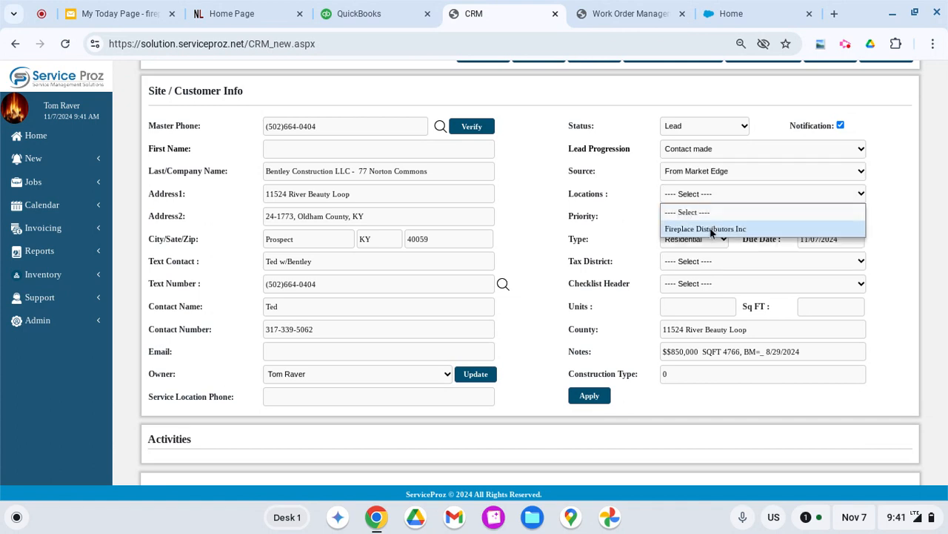
click(706, 228)
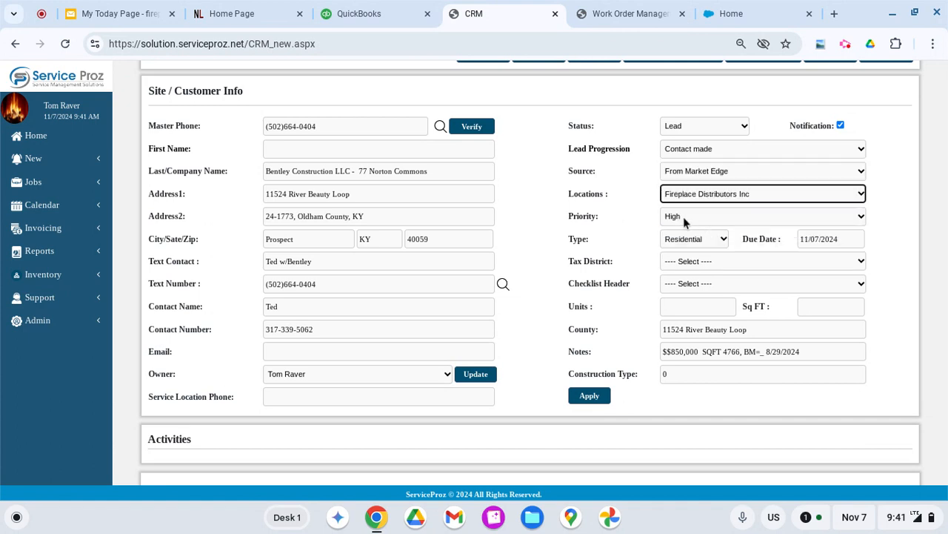
click(761, 216)
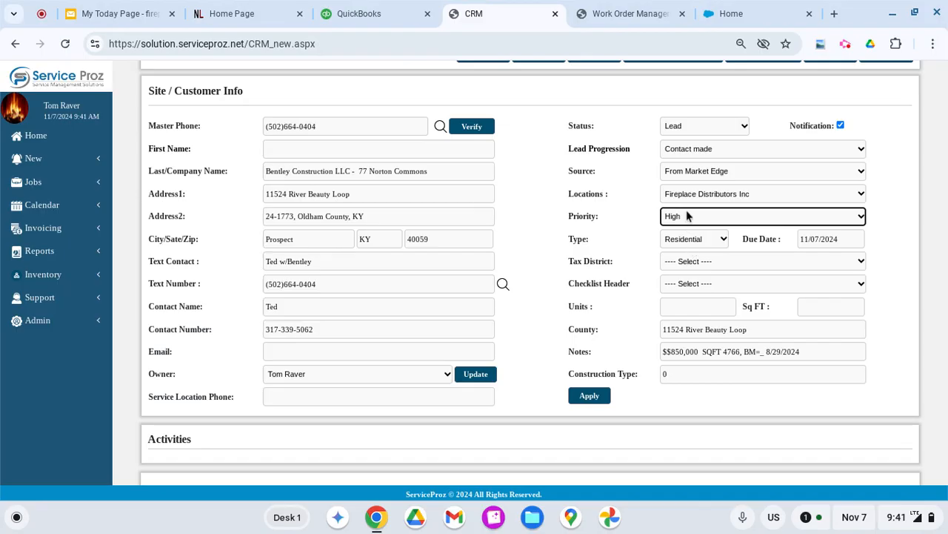
mouse_move(695, 263)
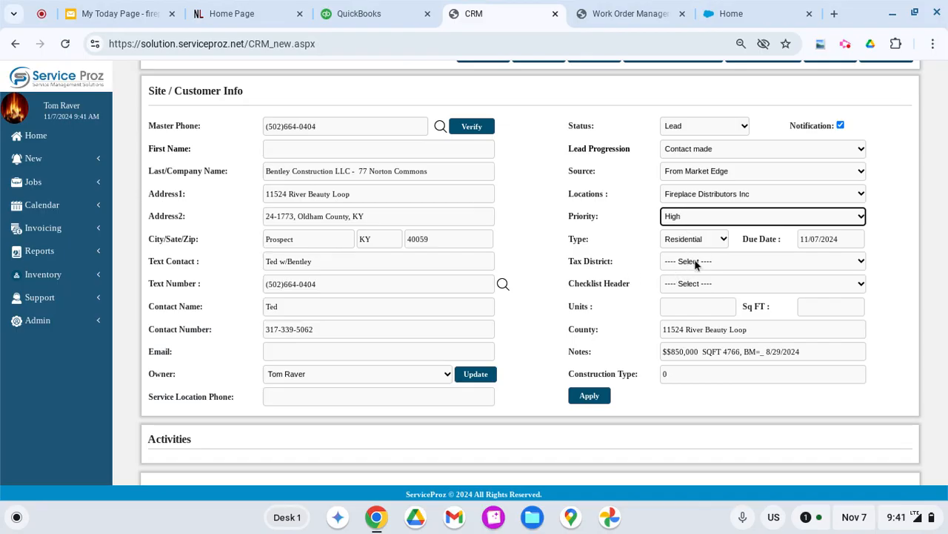
click(762, 261)
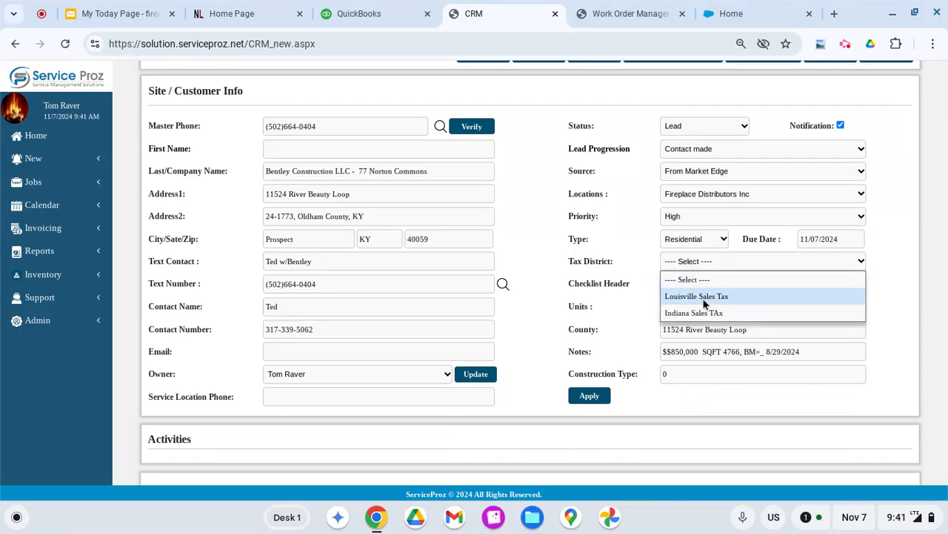
click(696, 296)
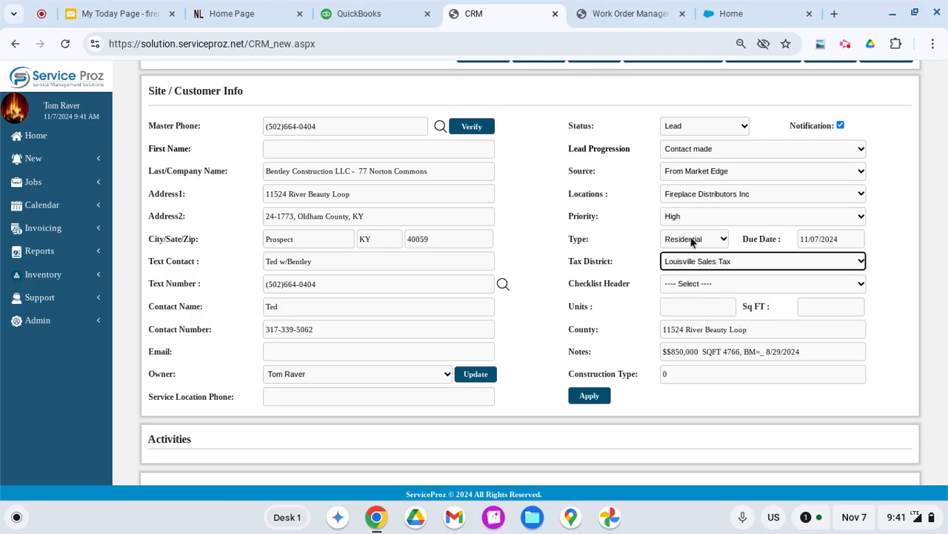
Apply the Install/Pricing/Conditions checklist to the lead and confirm.
click(762, 283)
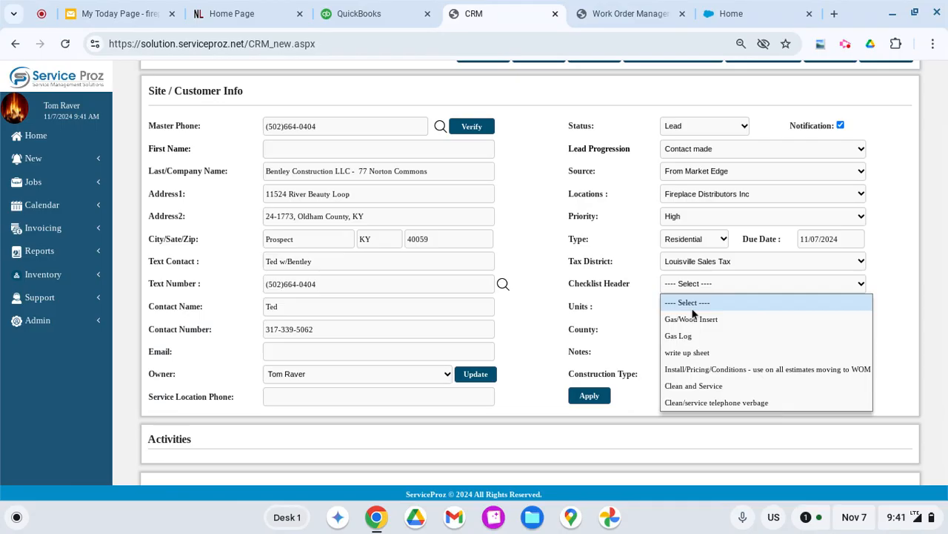
mouse_move(678, 335)
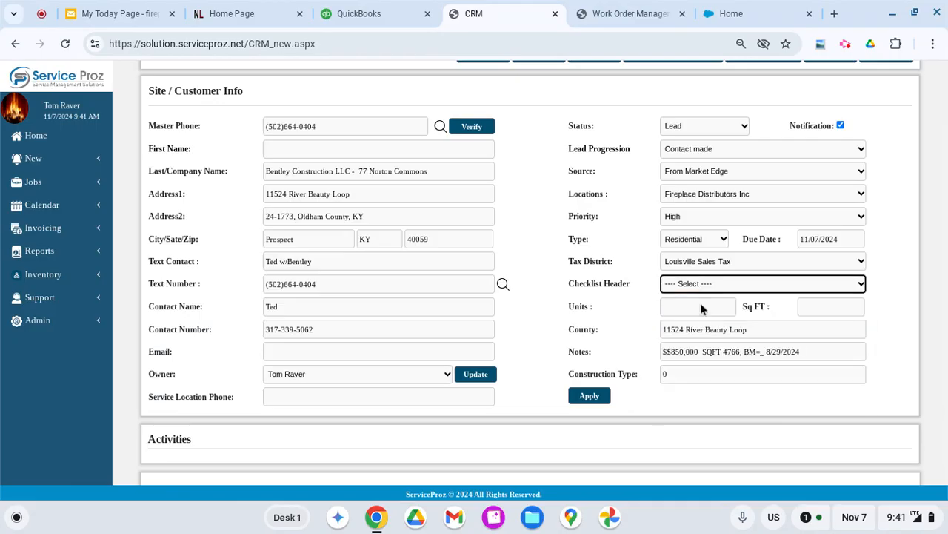
click(762, 283)
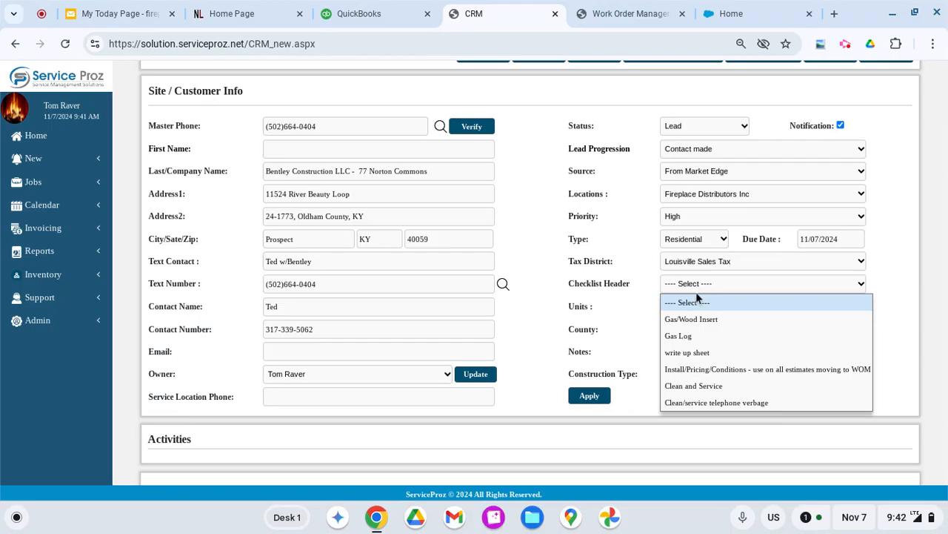
mouse_move(697, 401)
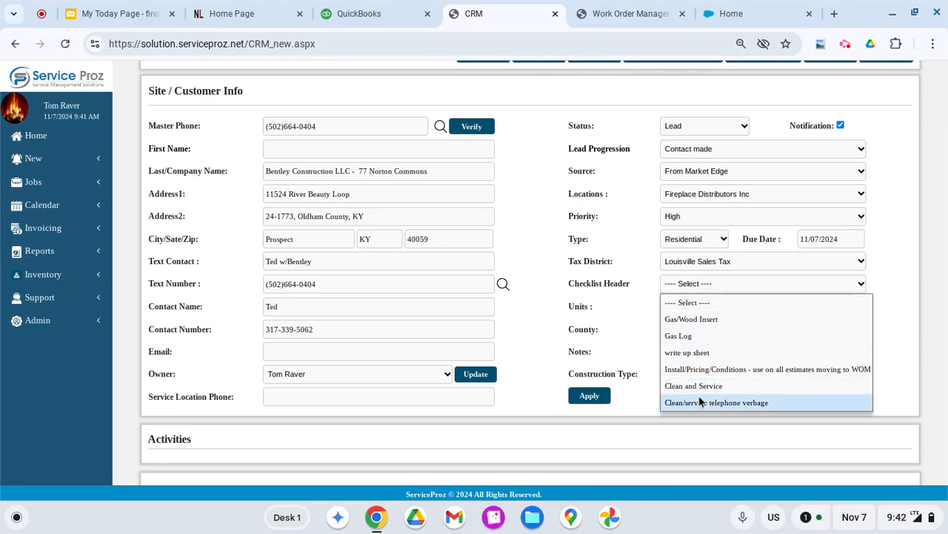
click(768, 369)
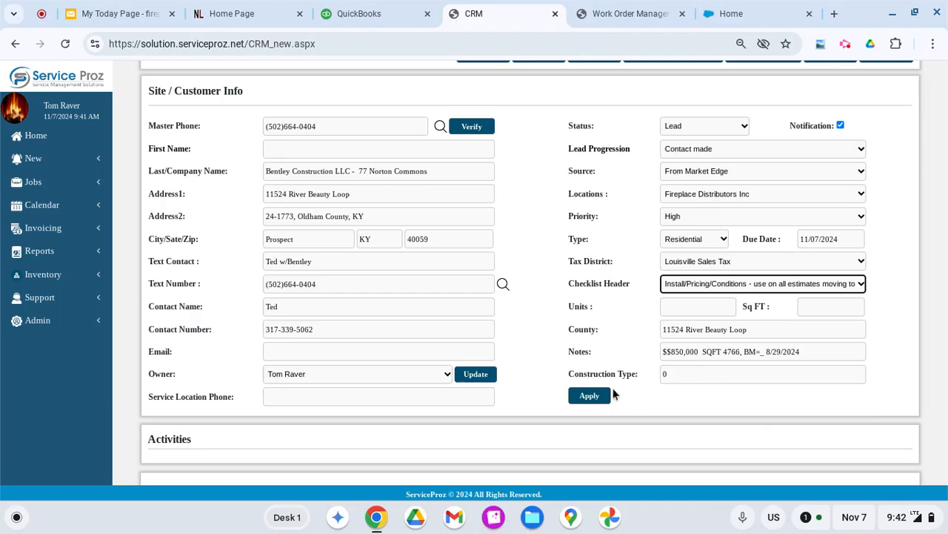
click(590, 395)
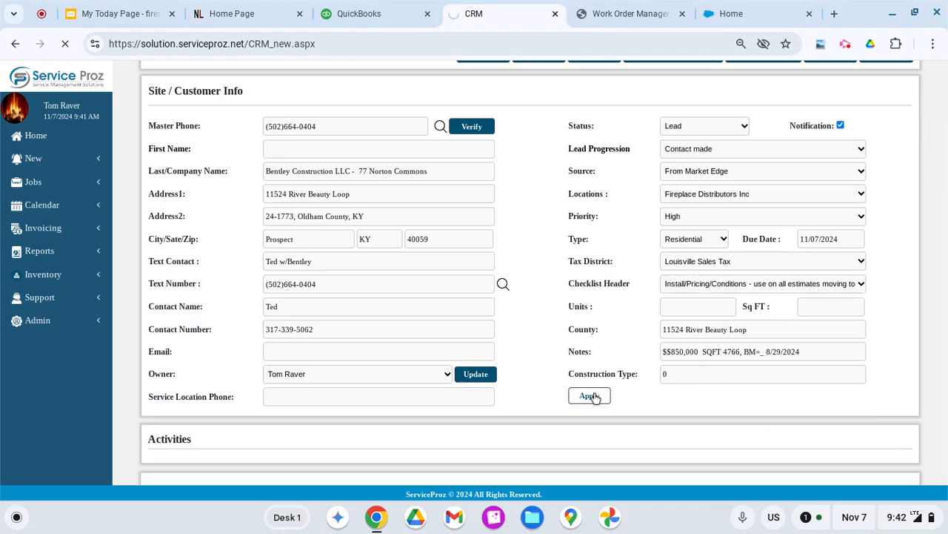
click(590, 396)
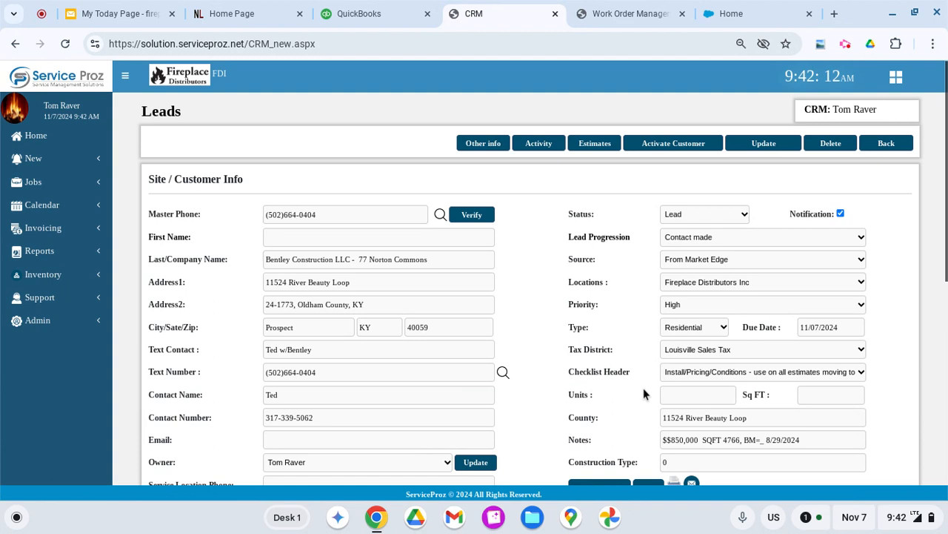
scroll(down, 3)
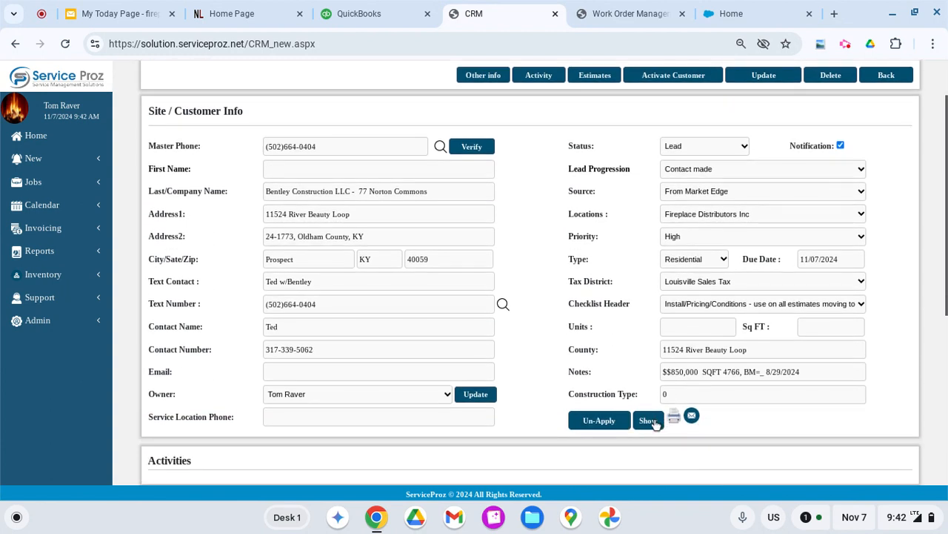
Record pitch of roof 6/12 in the applied checklist, save it and close the checklist.
click(649, 421)
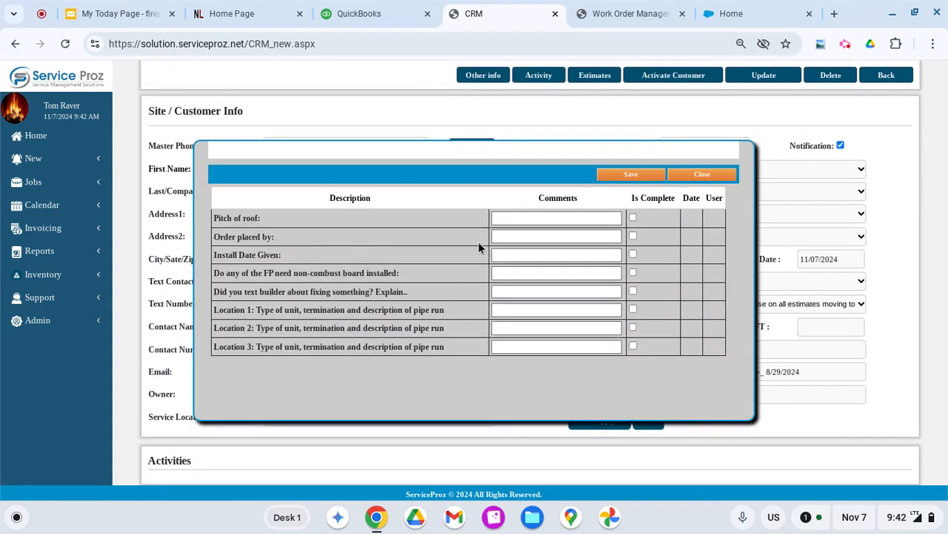
mouse_move(274, 228)
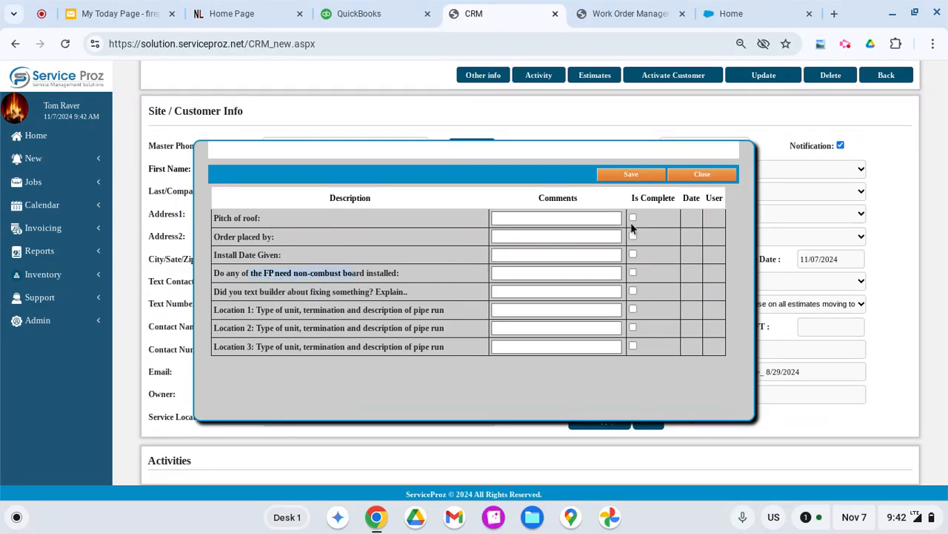
click(556, 216)
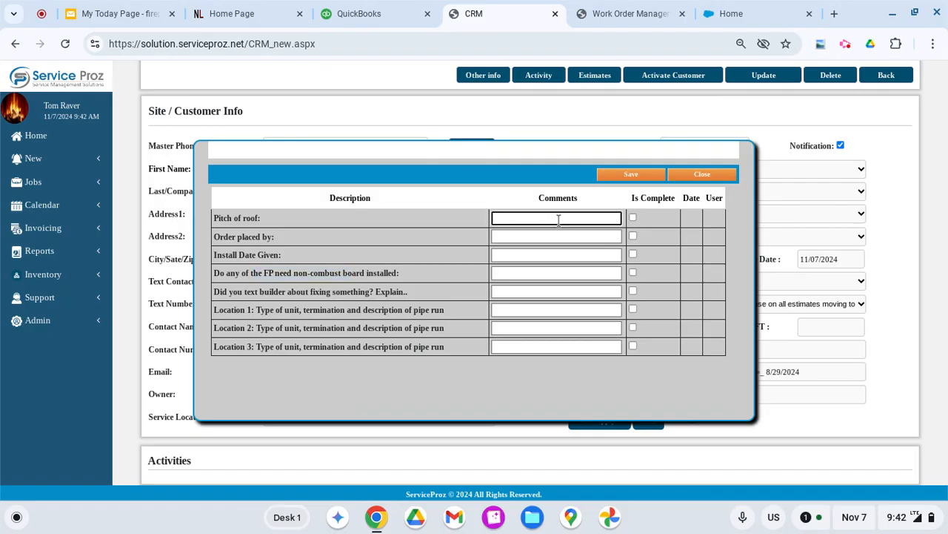
text(6/12)
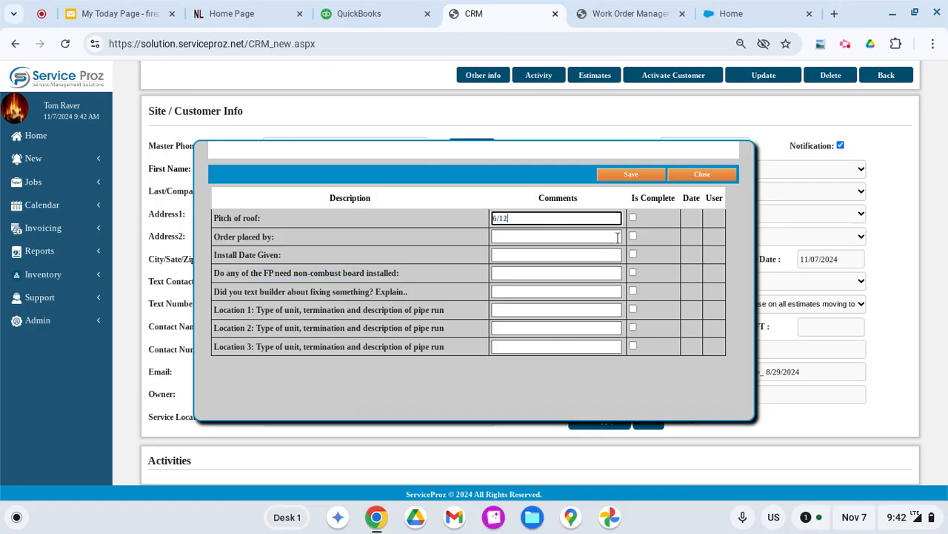
click(633, 216)
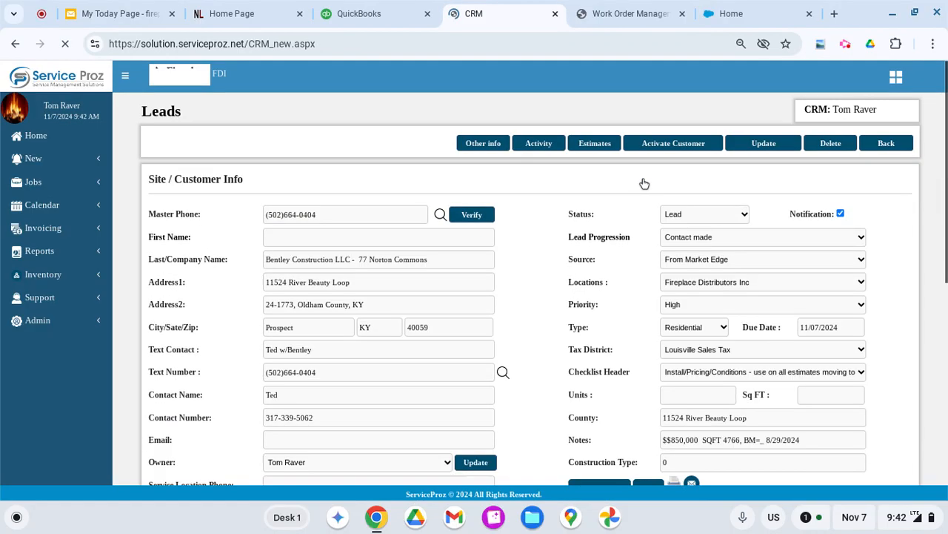
scroll(down, 3)
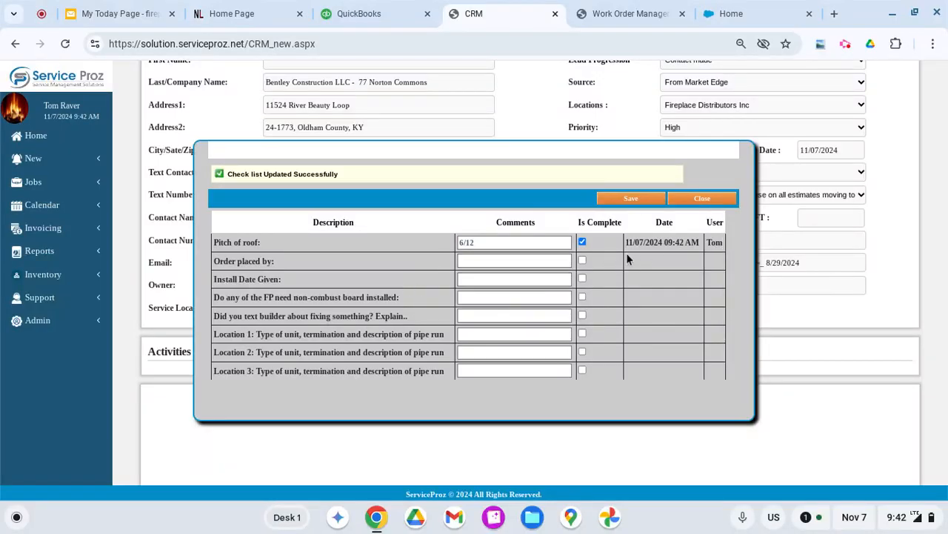
click(701, 199)
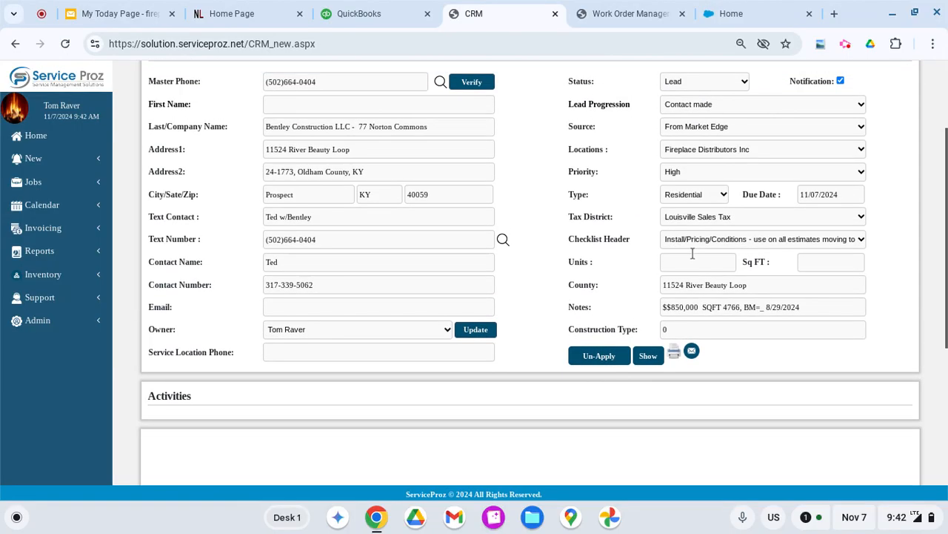
Reset the checklist header to the blank ---- Select ---- option.
click(761, 238)
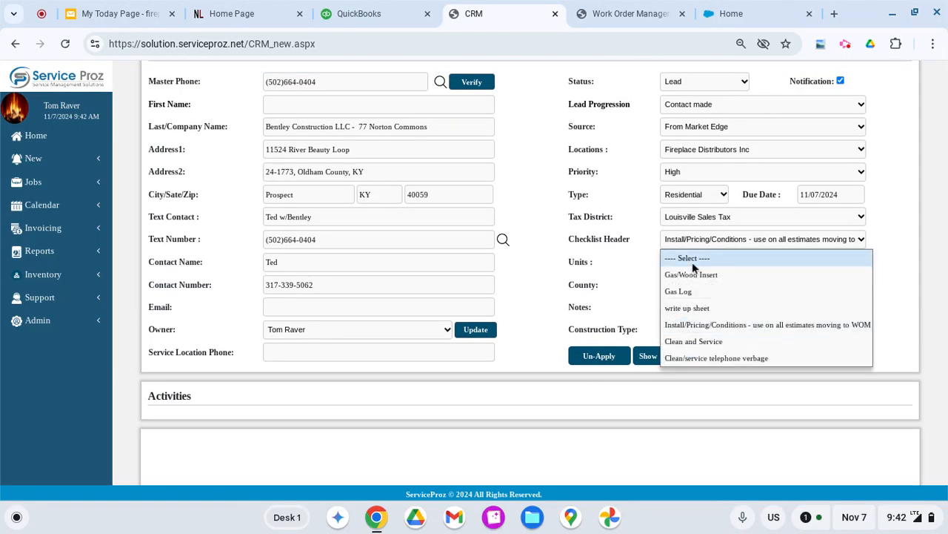
click(688, 257)
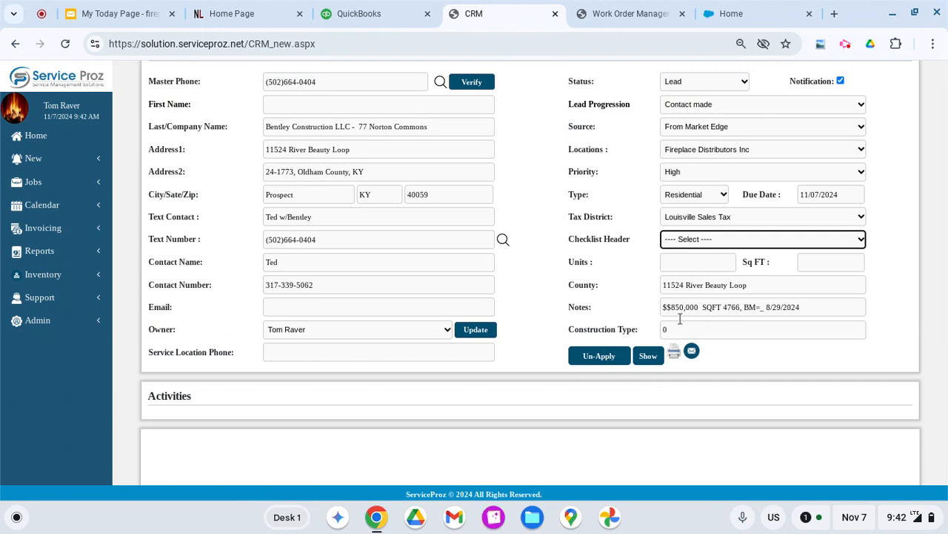
mouse_move(660, 304)
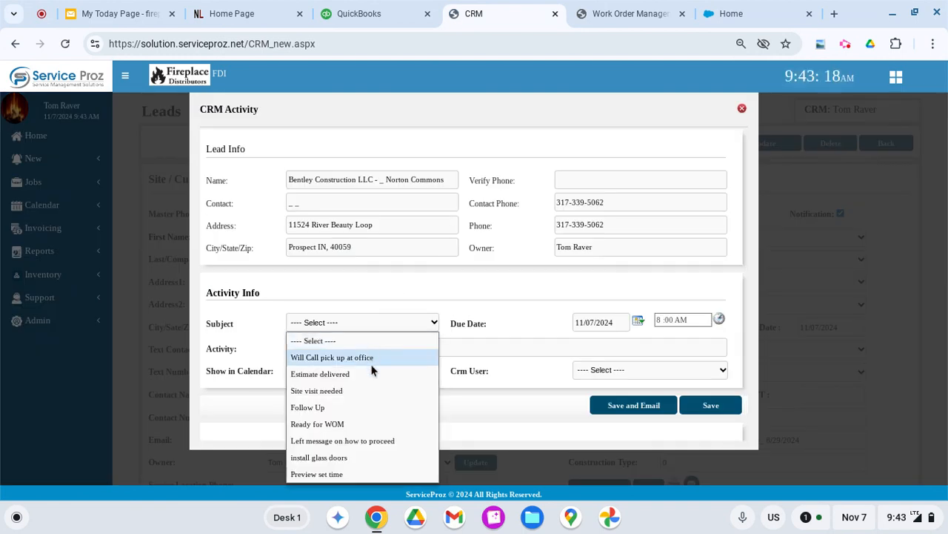
Save a Site visit needed activity noting Ted called and is ready for the unit.
click(317, 392)
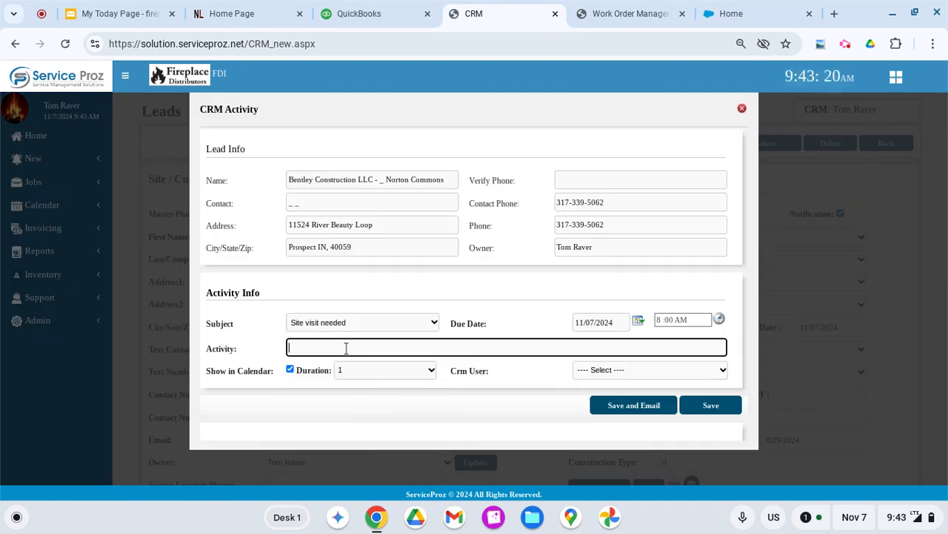
text(ted)
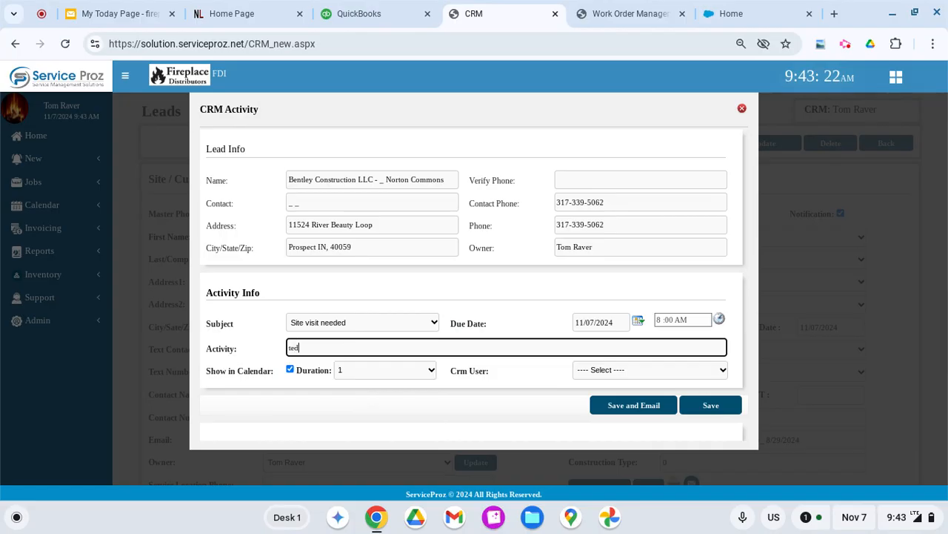
text(Ted called and read)
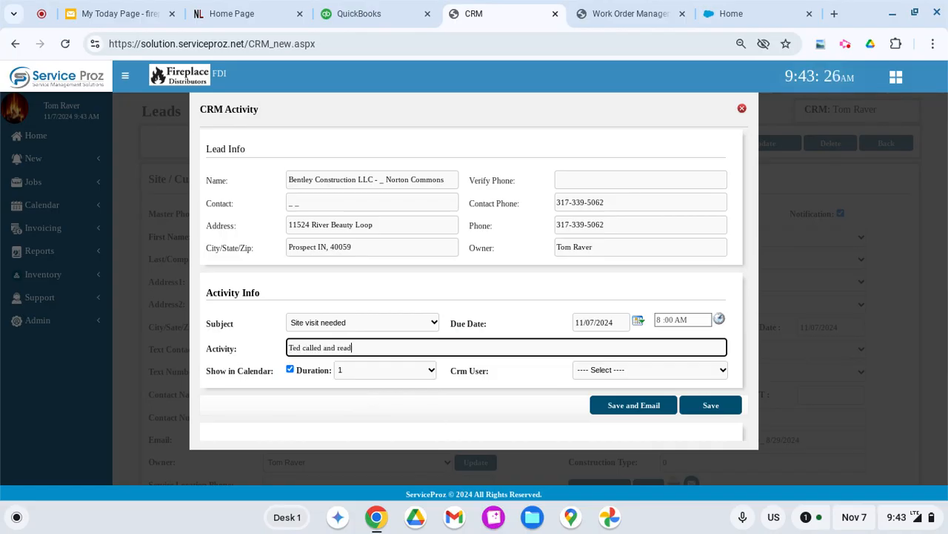
text(y for unit)
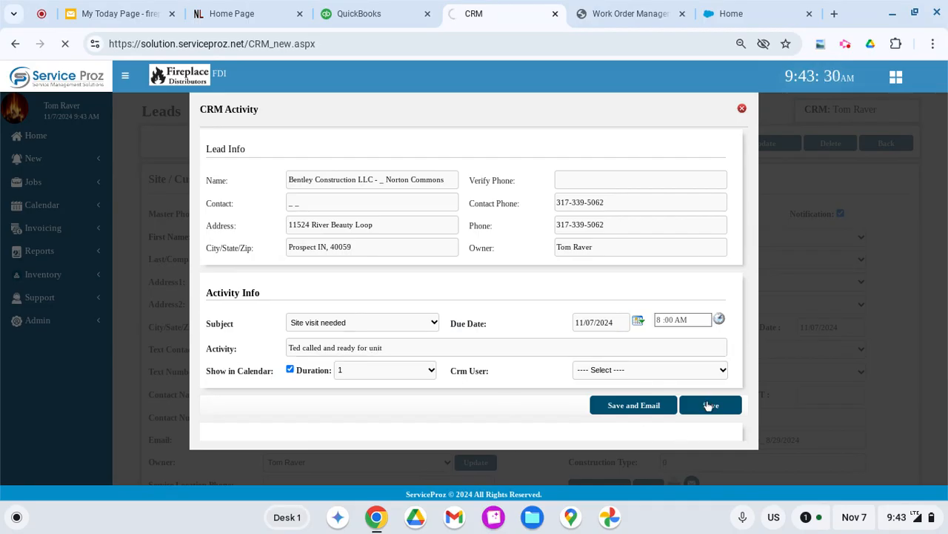
click(710, 404)
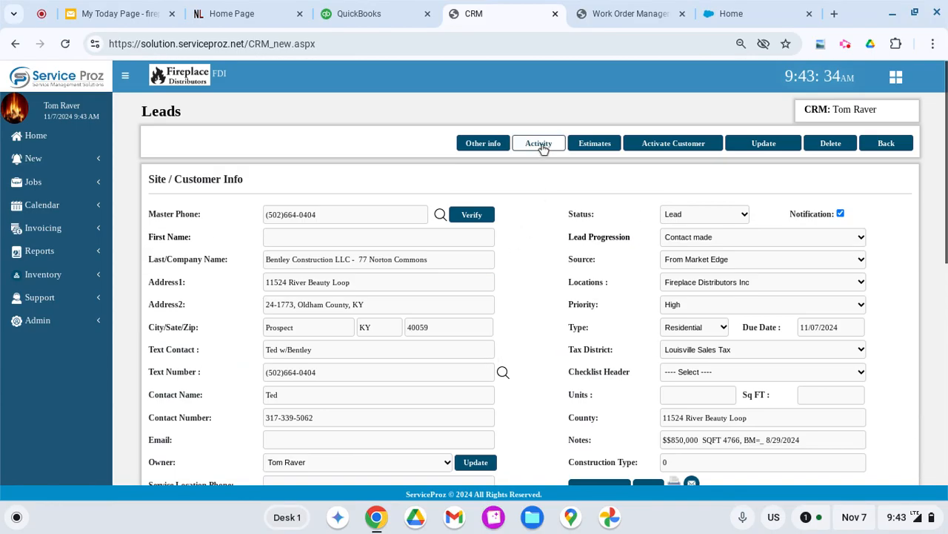
Send the site-visit activity email and close the CRM Activity window.
click(538, 143)
text(BMX 77 nc site visit)
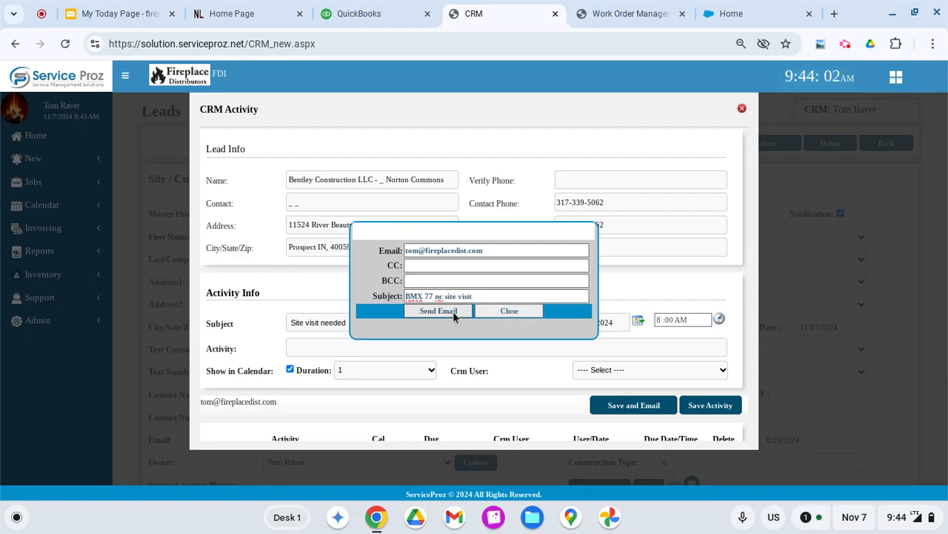
click(439, 312)
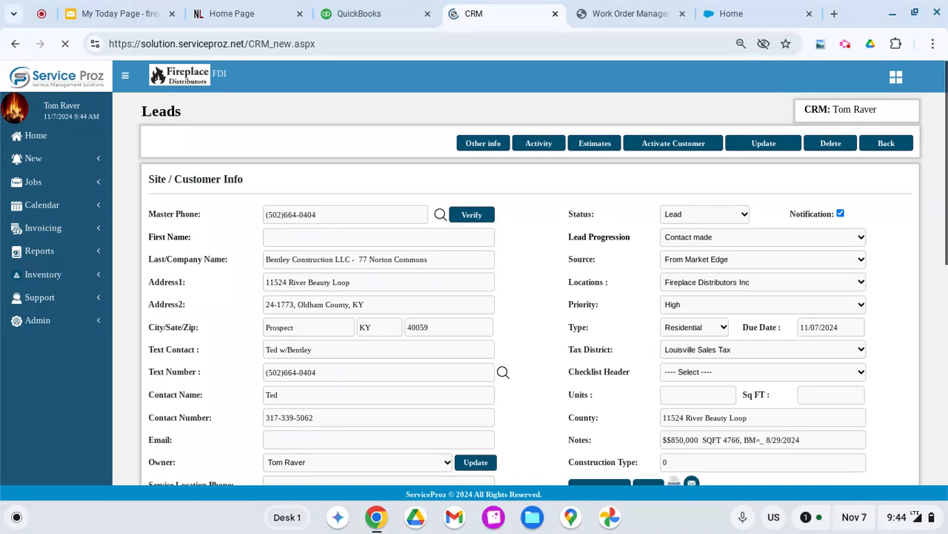
click(540, 142)
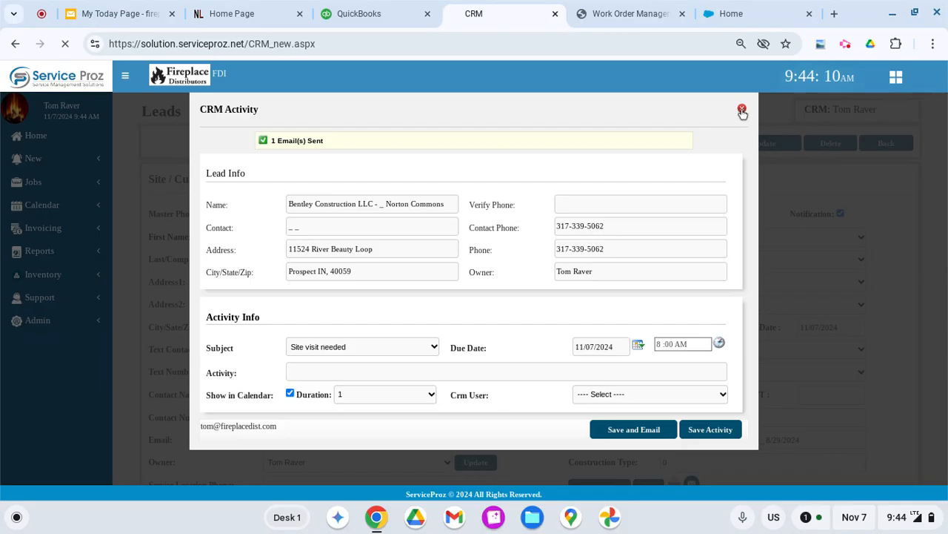
click(743, 109)
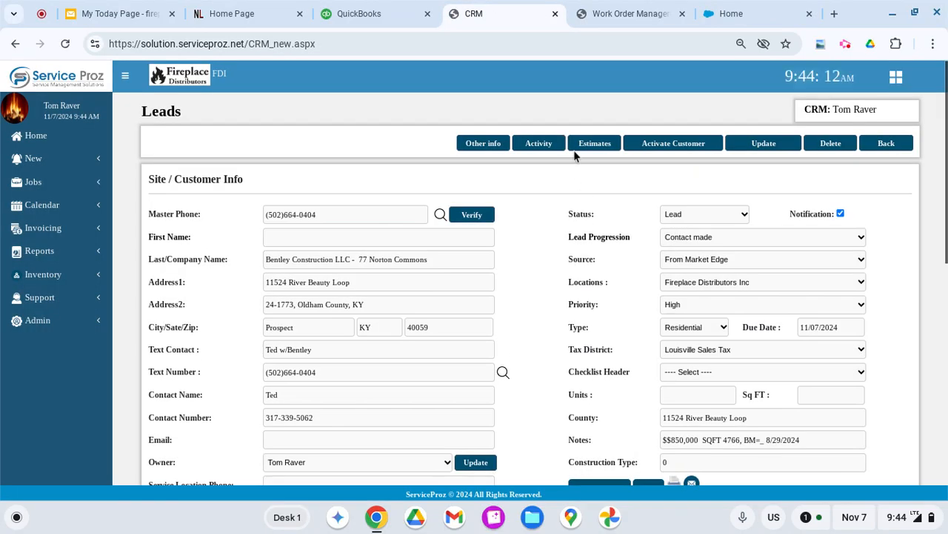
Create and save new estimate #28519, then bring up the inventory item list.
click(594, 143)
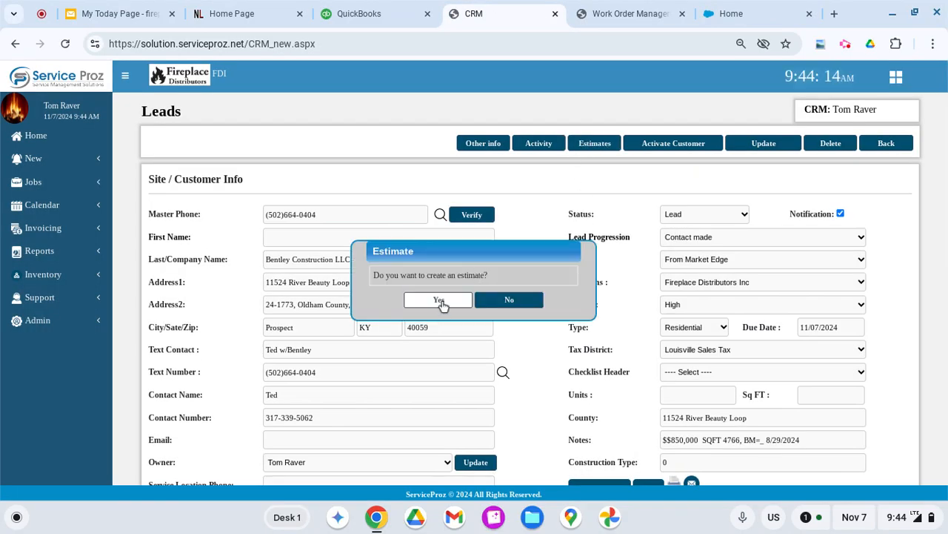
click(439, 300)
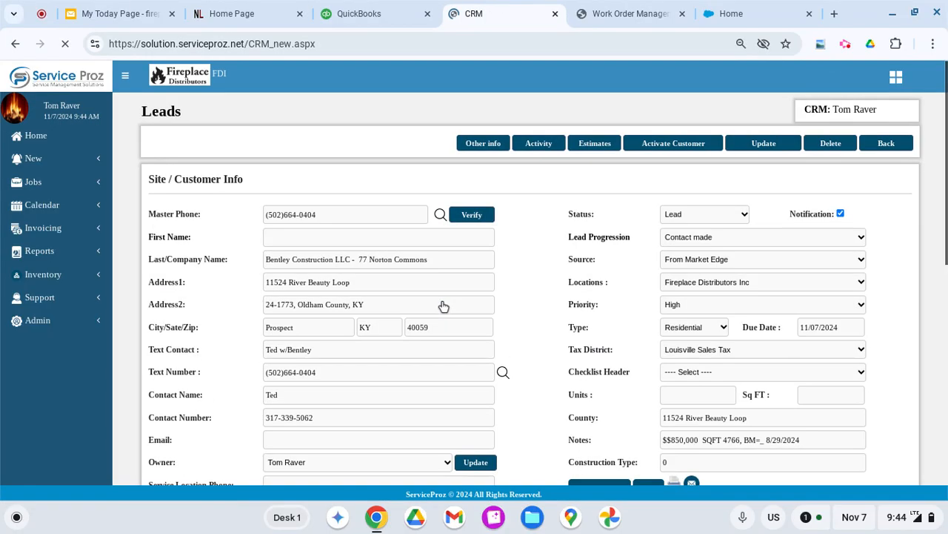
click(592, 143)
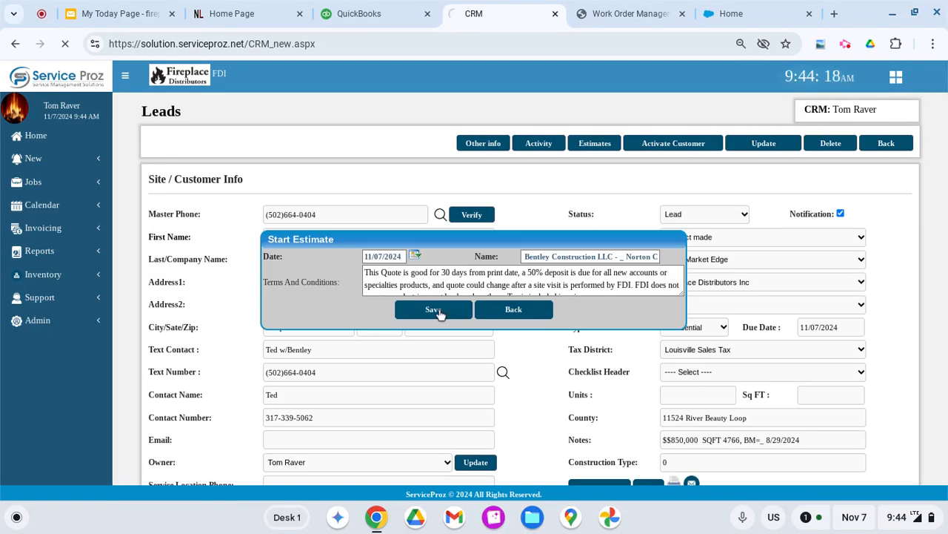
click(432, 310)
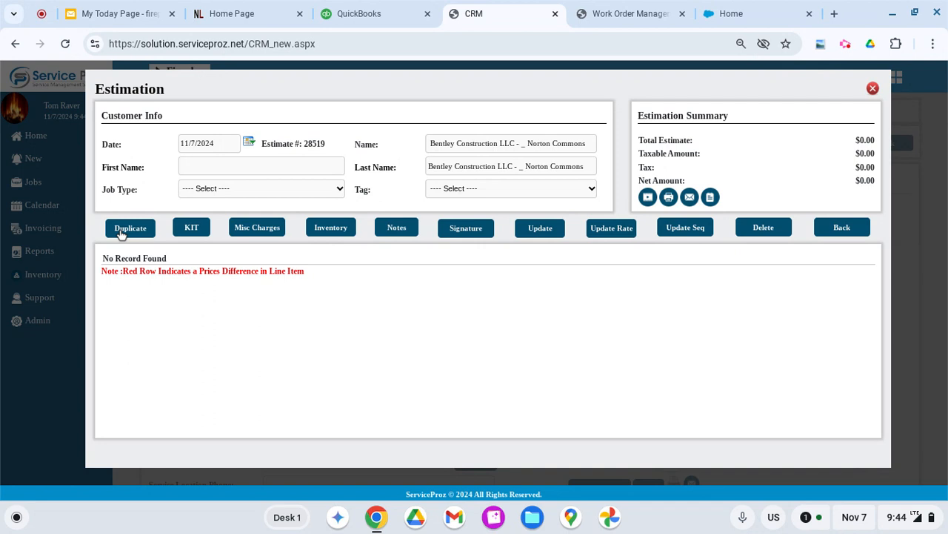
mouse_move(330, 231)
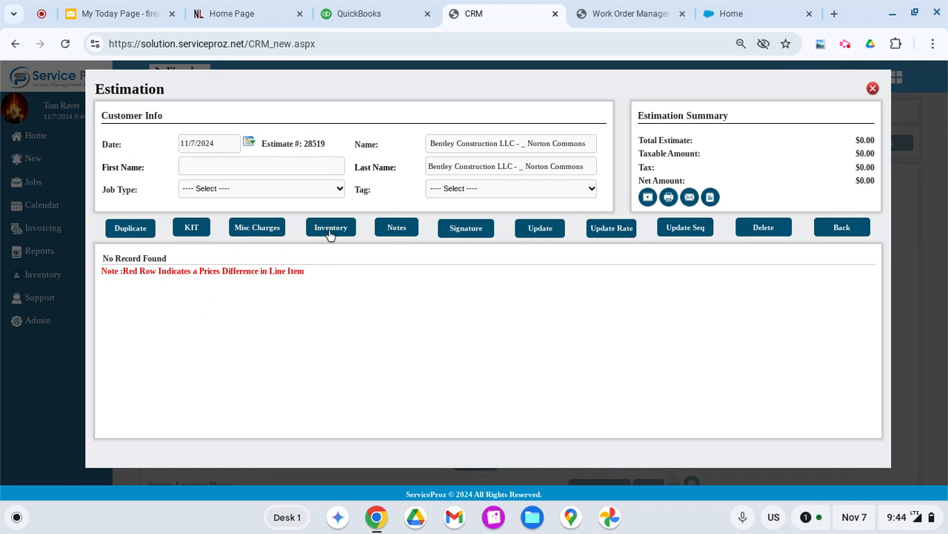
click(330, 229)
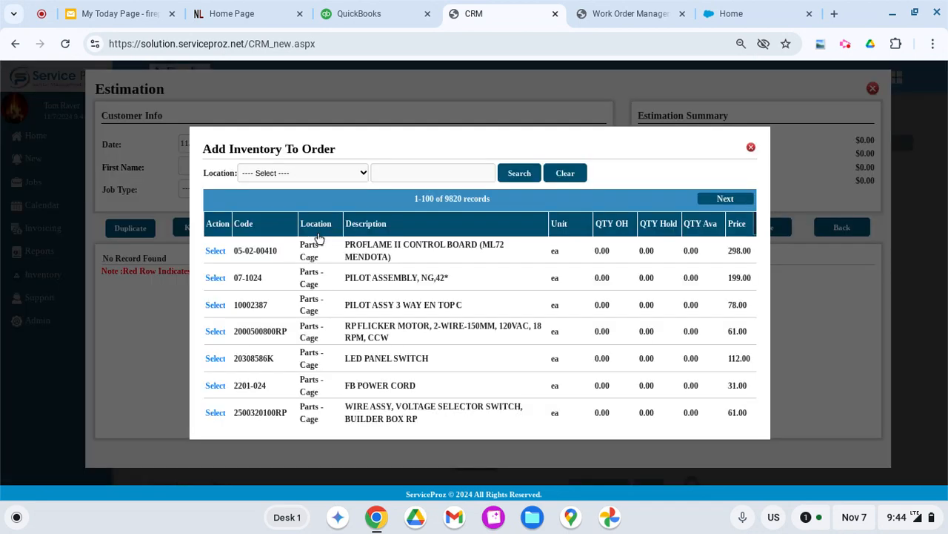
text(dv)
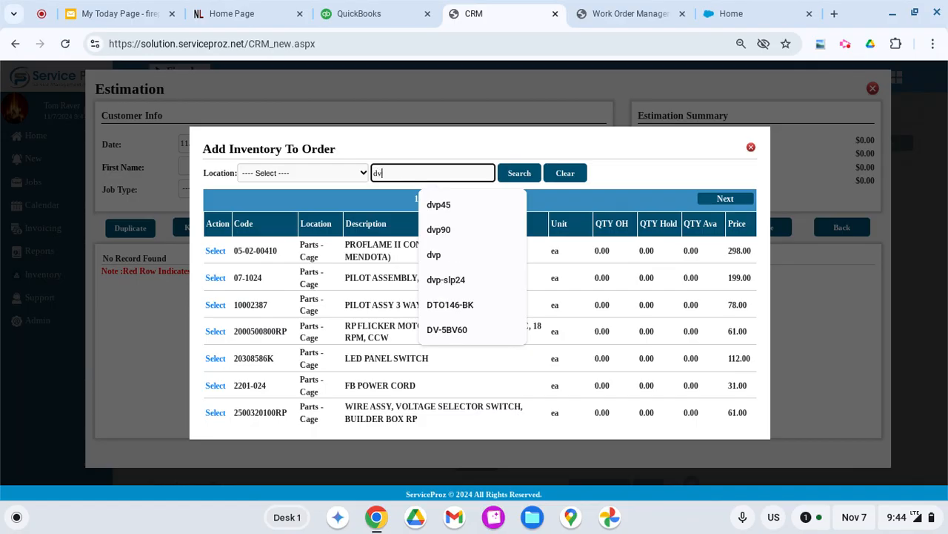
click(565, 172)
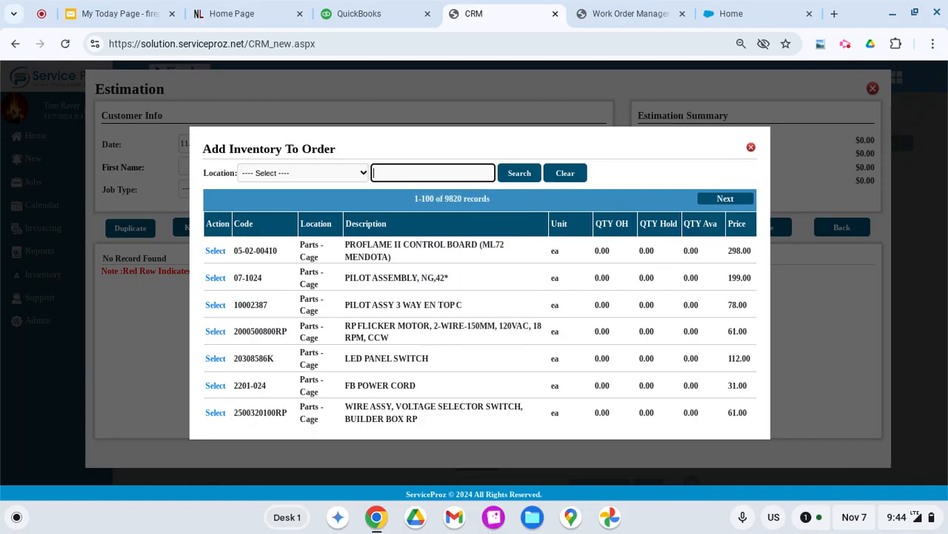
text(al7)
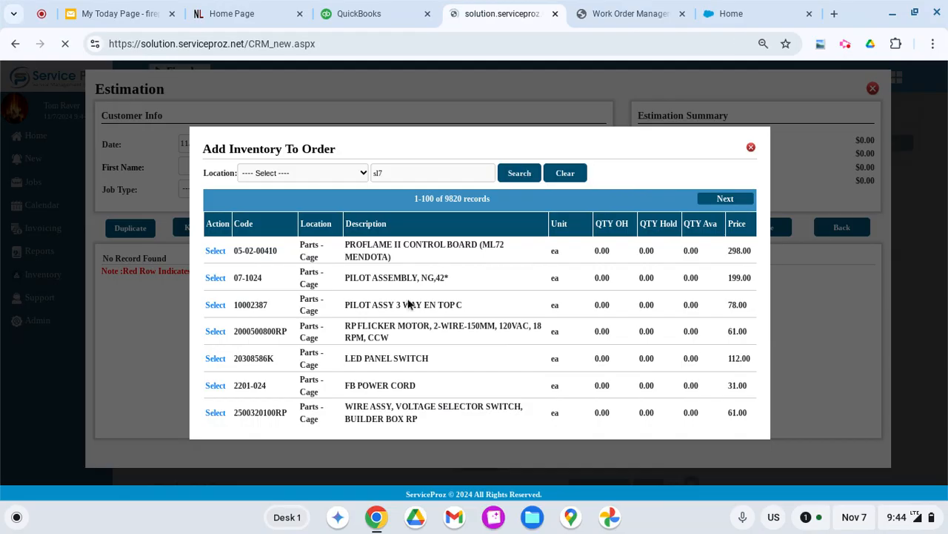
click(519, 172)
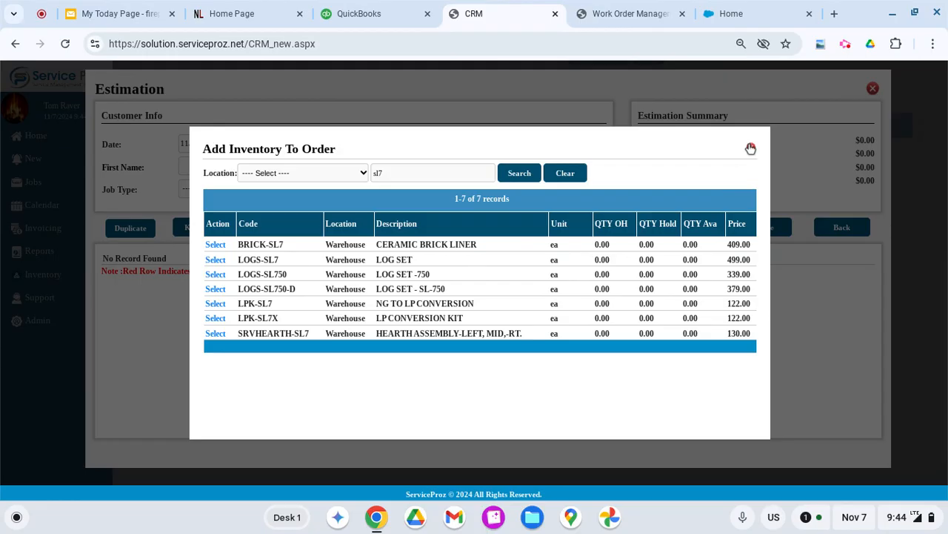
click(750, 148)
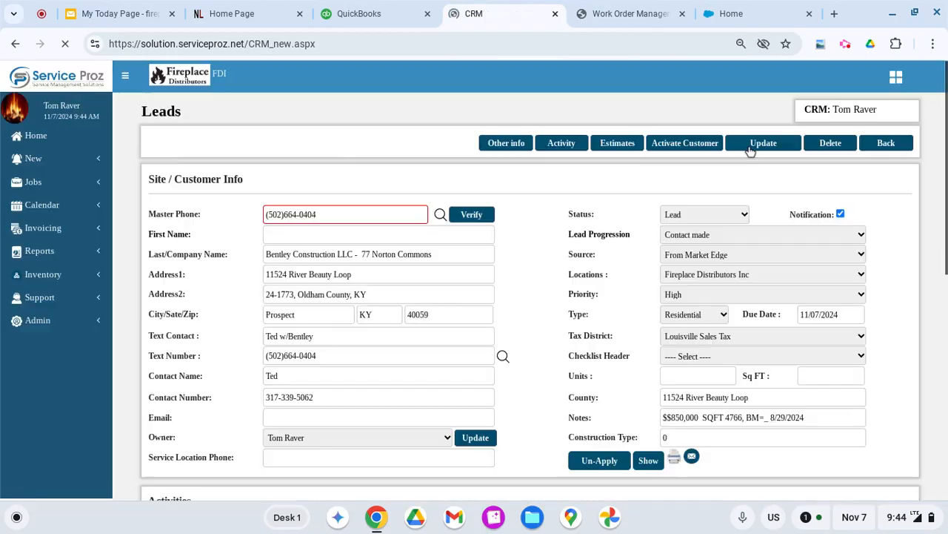
click(616, 143)
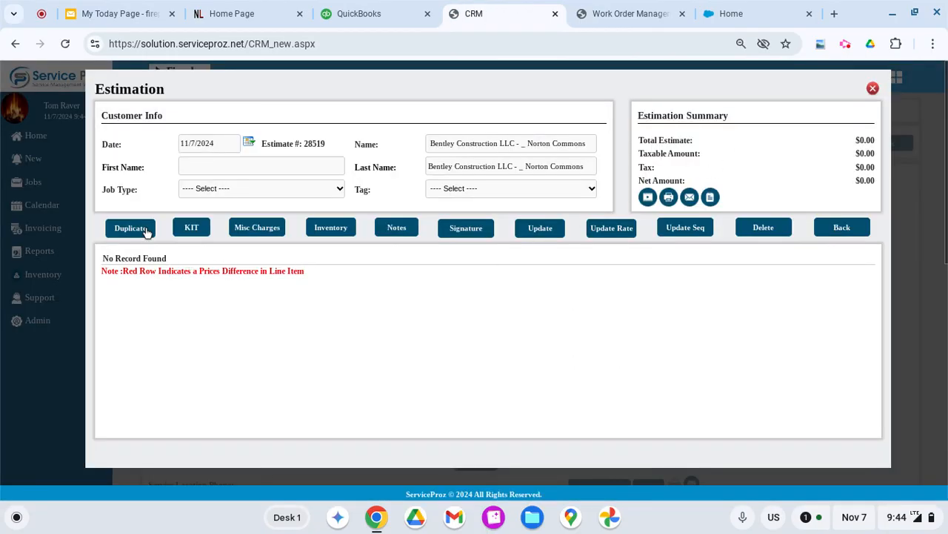
Find the Bentley Construction - H76 Norton Commons lead by searching '76 n' in Duplicate.
click(131, 228)
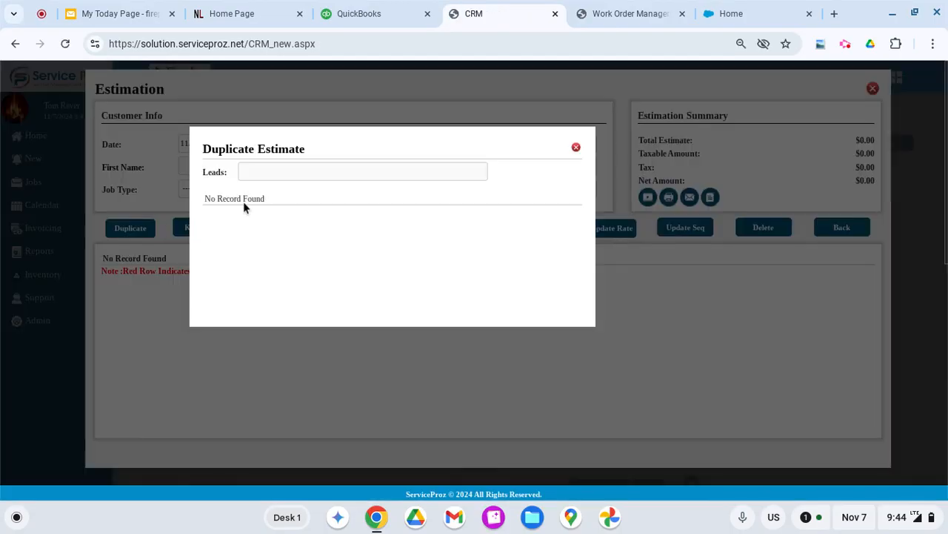
click(361, 171)
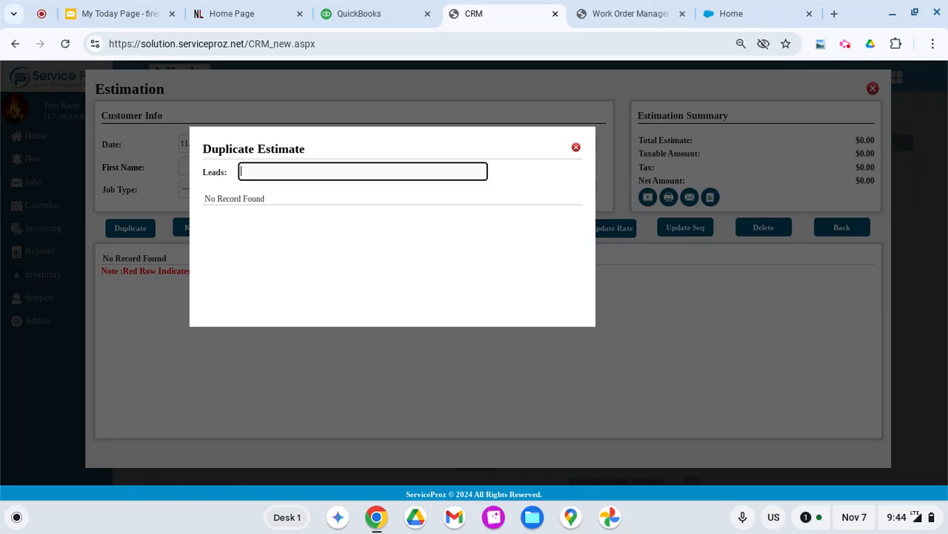
text(76)
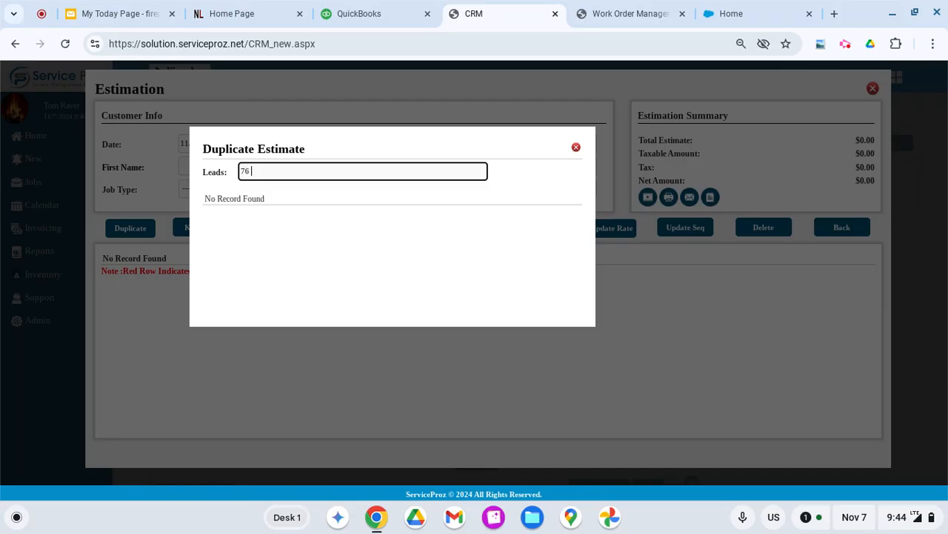
text(n)
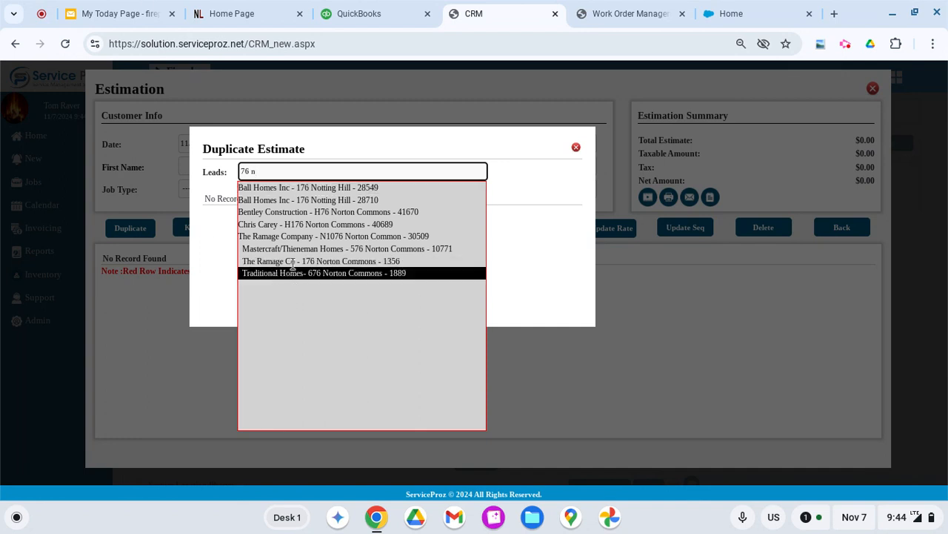
mouse_move(353, 212)
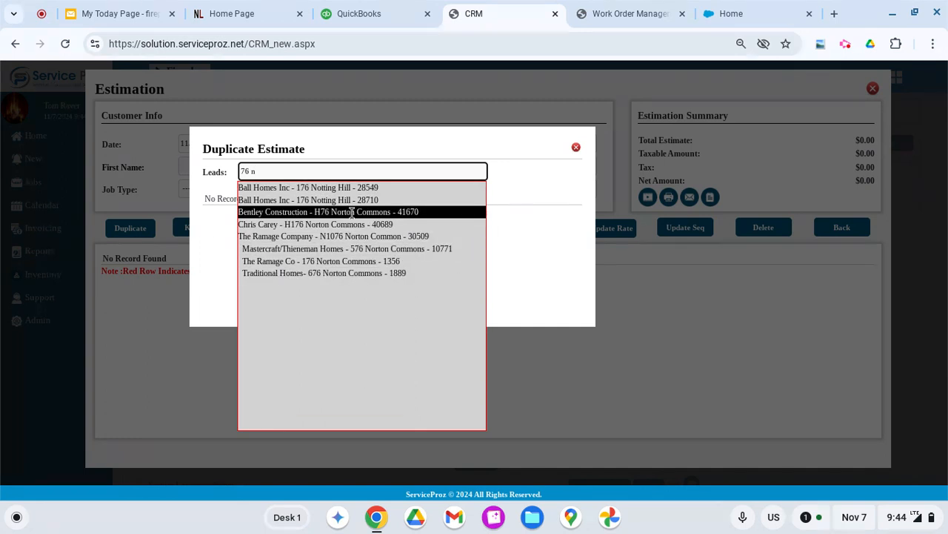
click(329, 212)
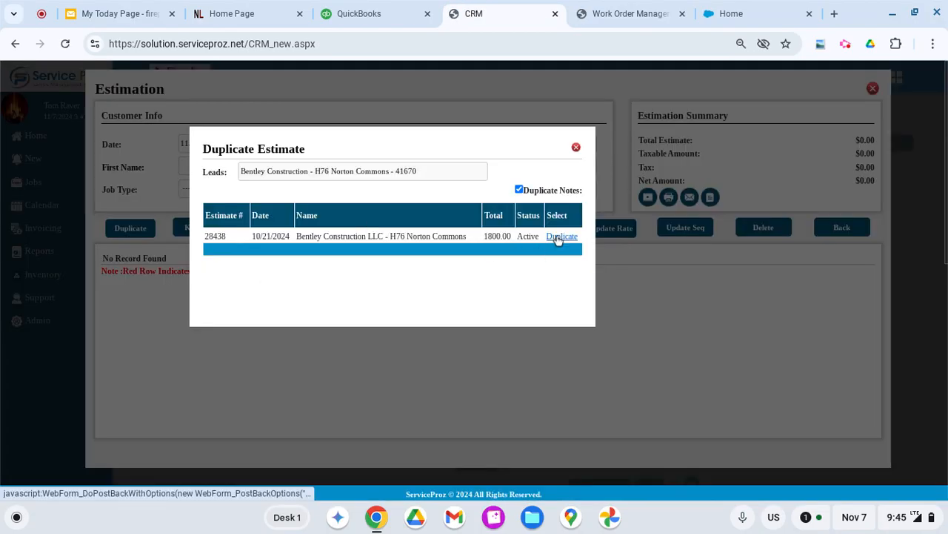
Duplicate estimate 28438's line items into estimate #28519, totaling $1,740.34.
click(561, 235)
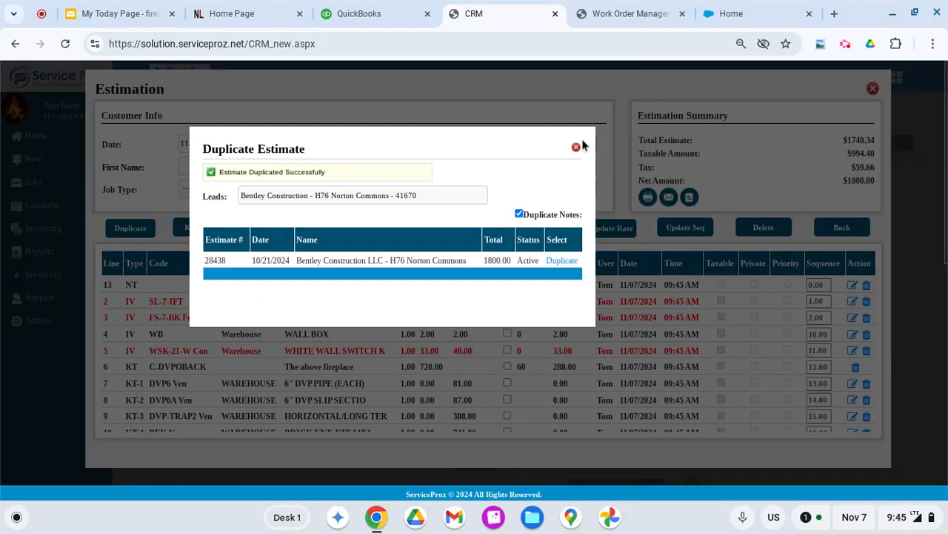
click(576, 147)
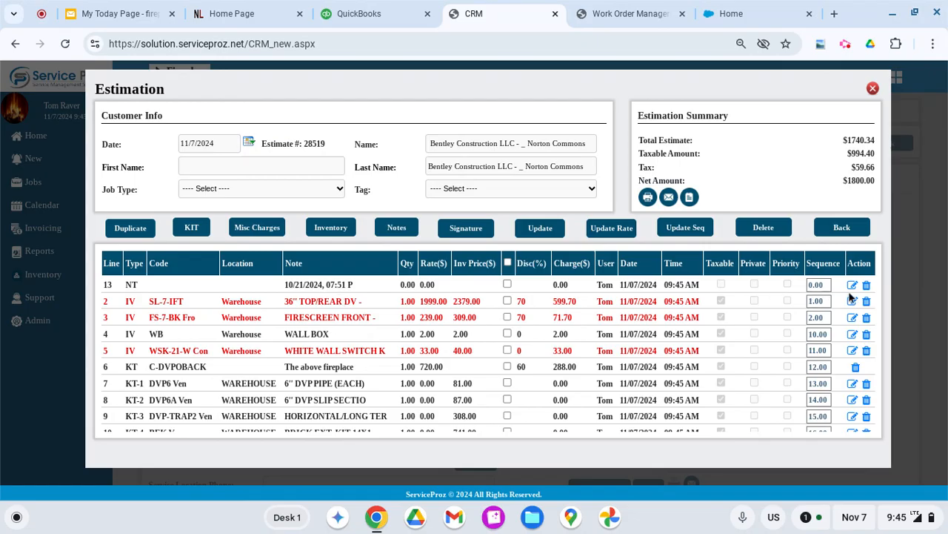
Delete the copied 'See Attached Video' note and return to the lead record.
click(852, 285)
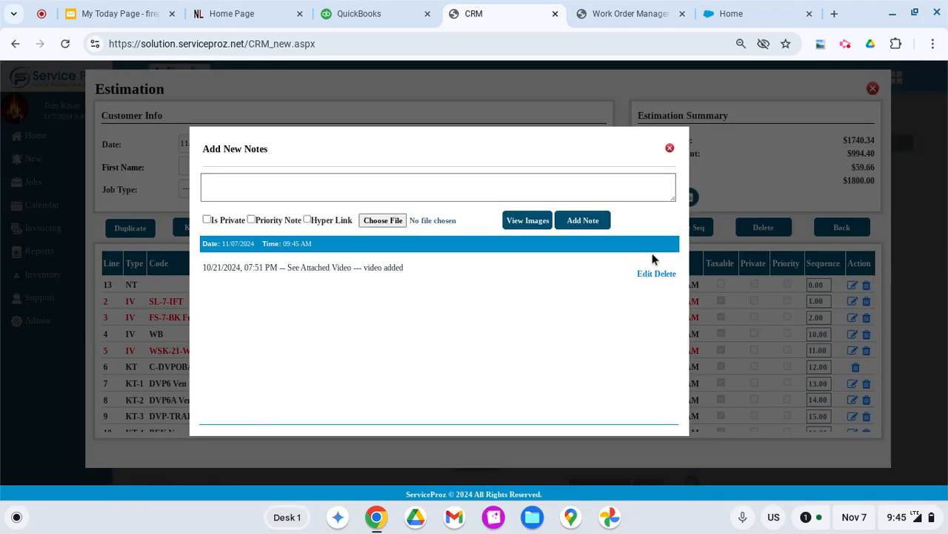
click(665, 273)
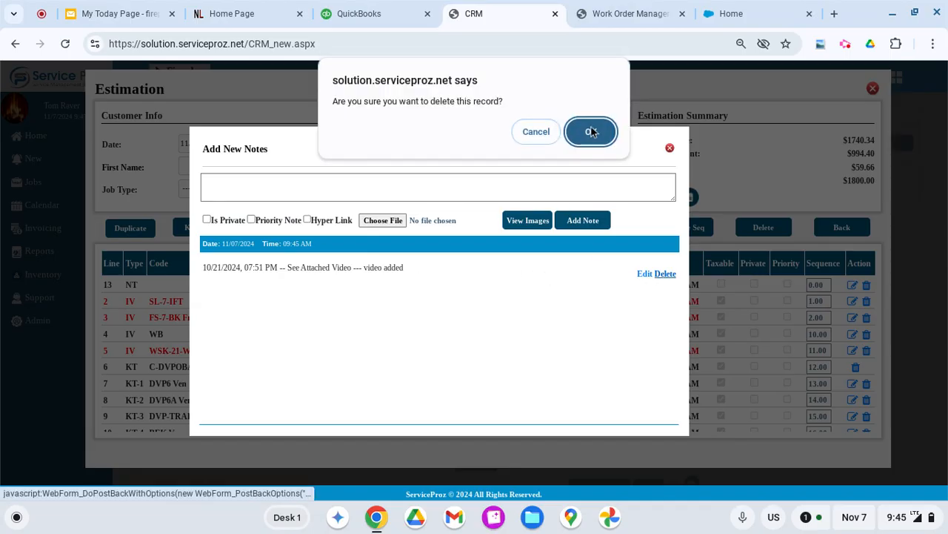
click(590, 130)
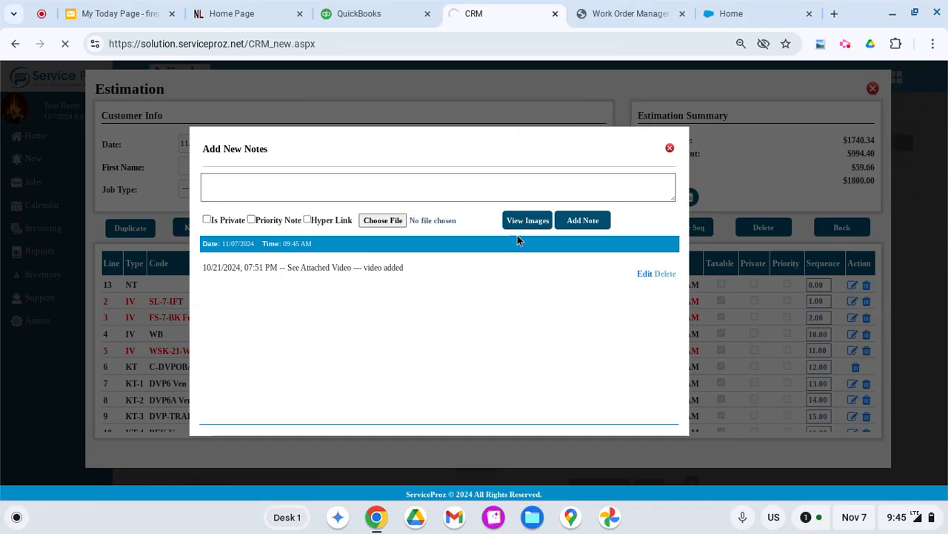
click(665, 273)
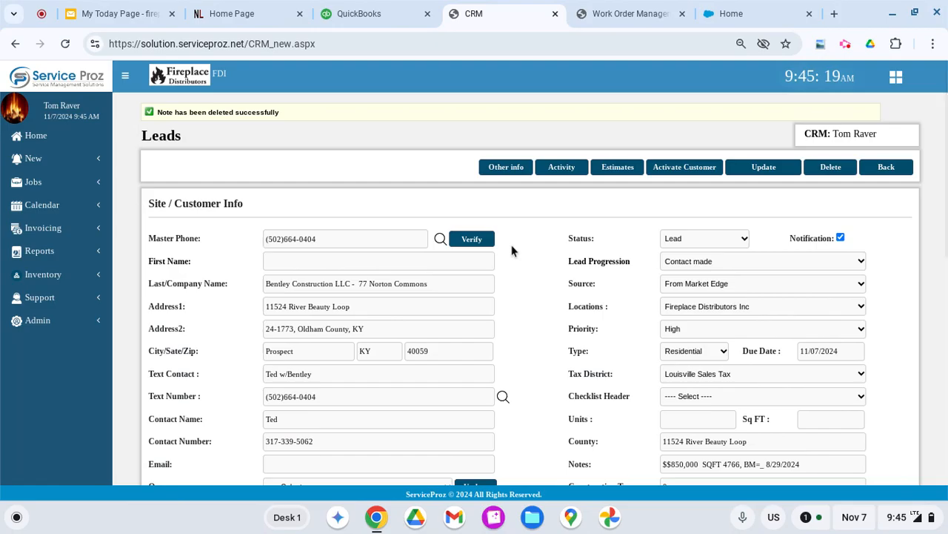
scroll(down, 3)
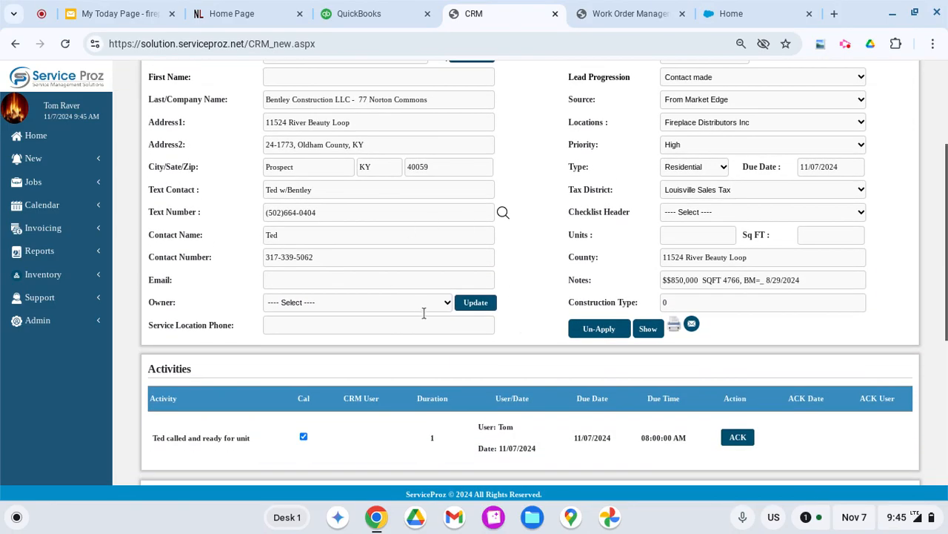
click(358, 302)
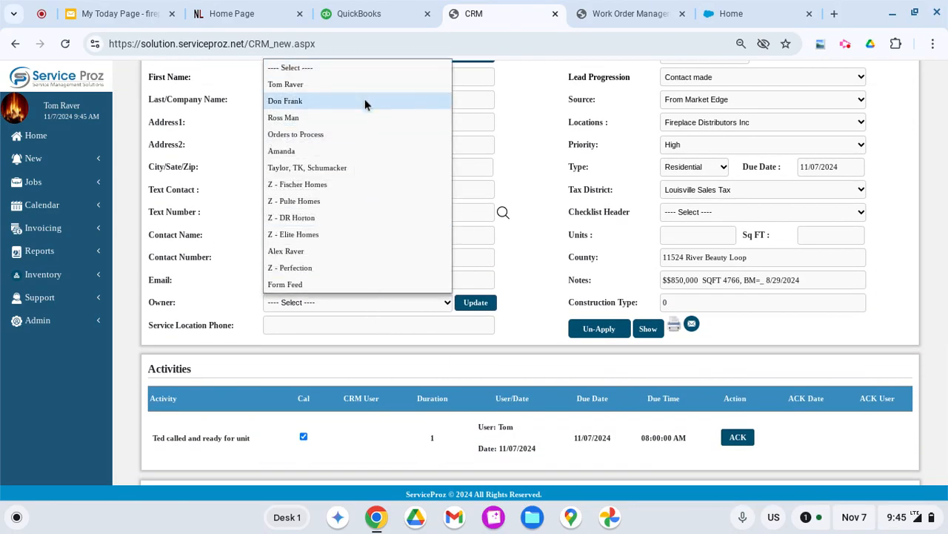
mouse_move(364, 83)
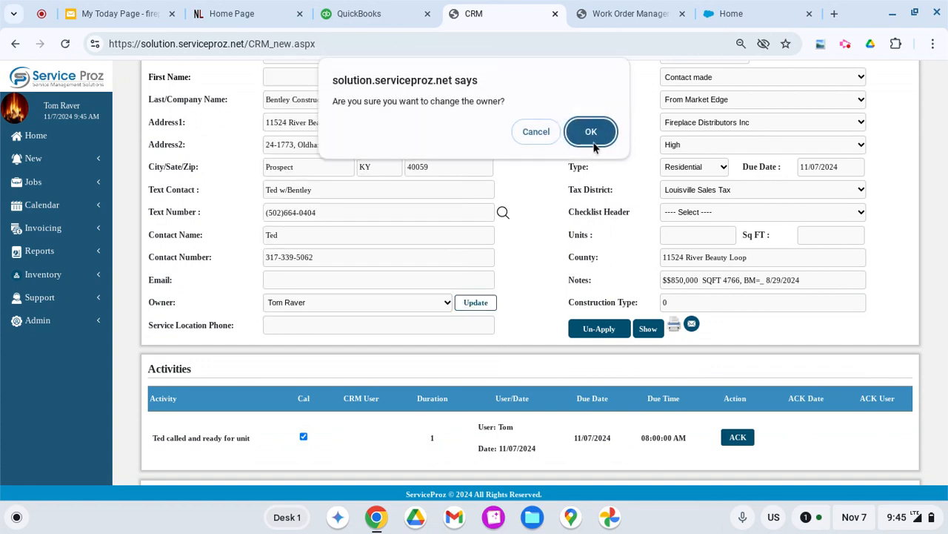
click(590, 131)
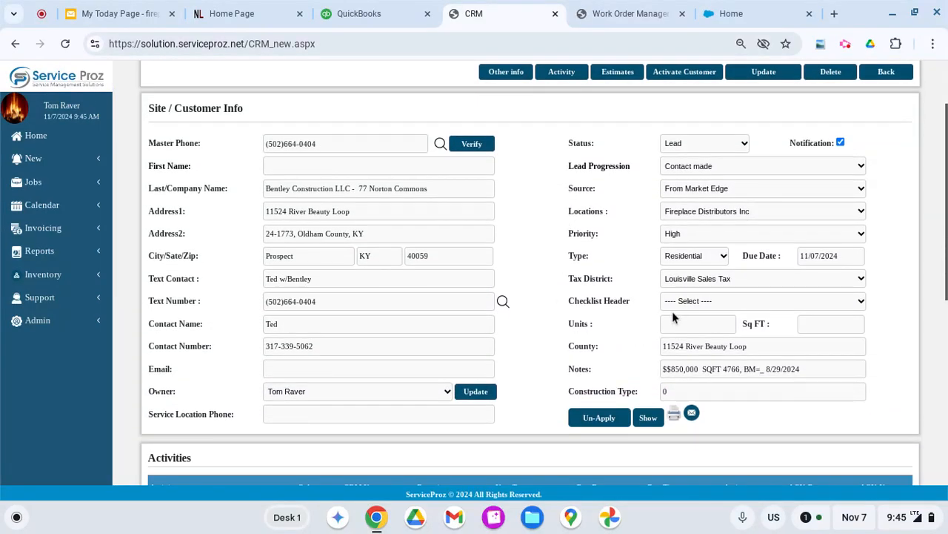
click(475, 391)
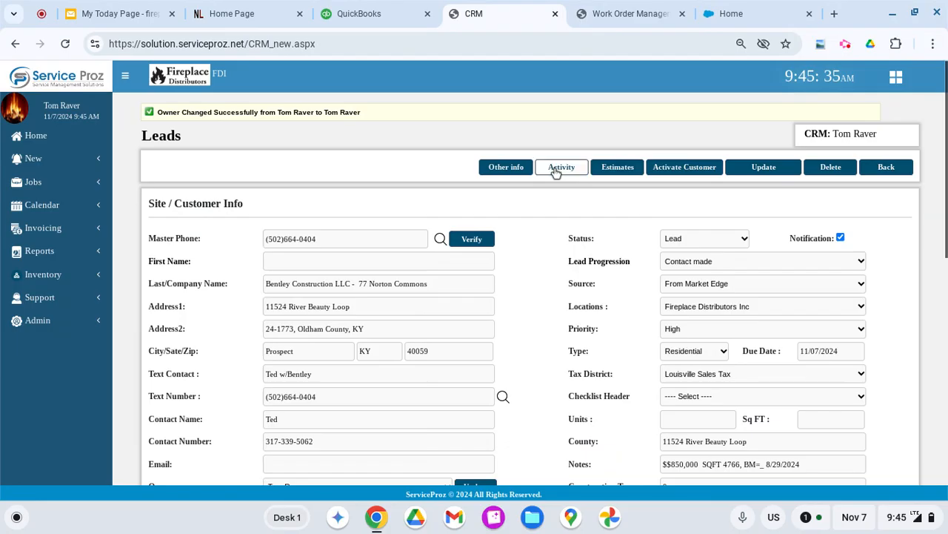
Start a new activity with subject Follow Up and text 'video added'.
click(560, 166)
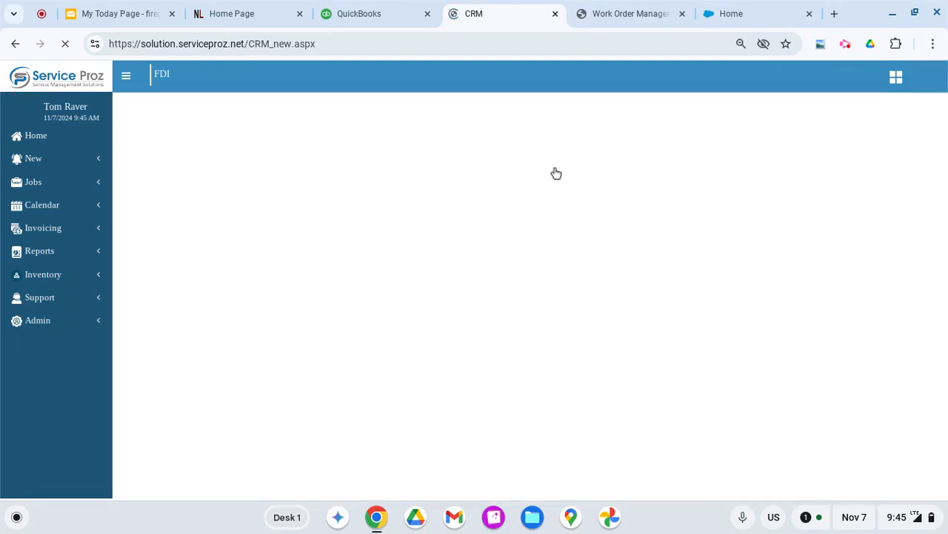
click(363, 322)
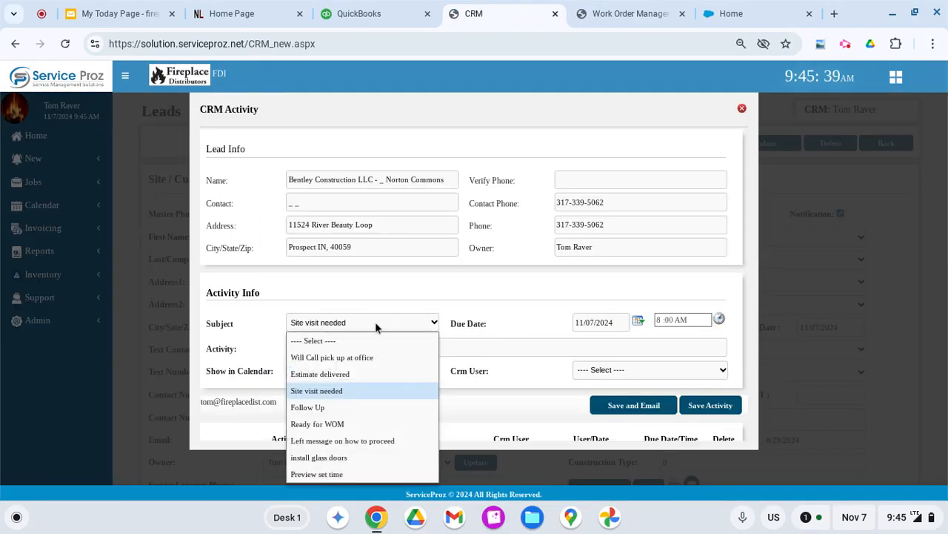
click(309, 406)
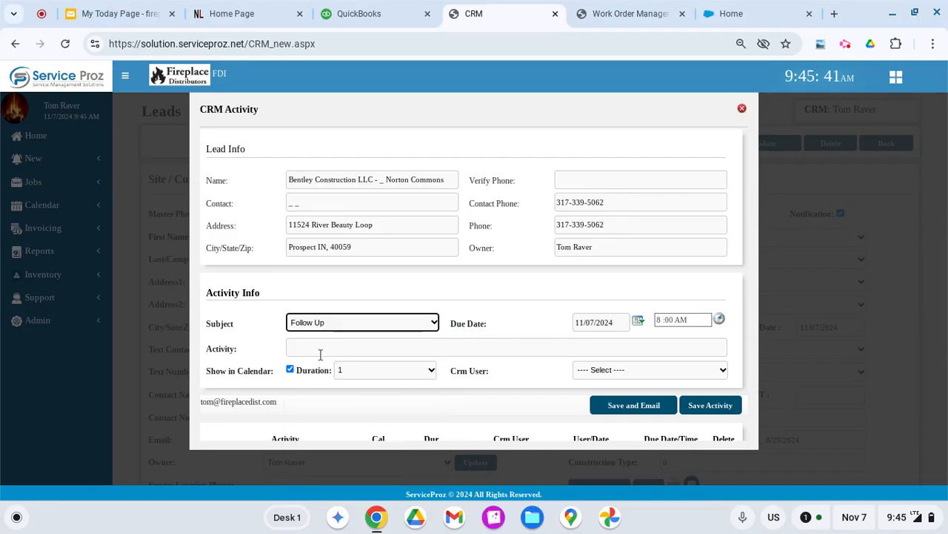
text(video added)
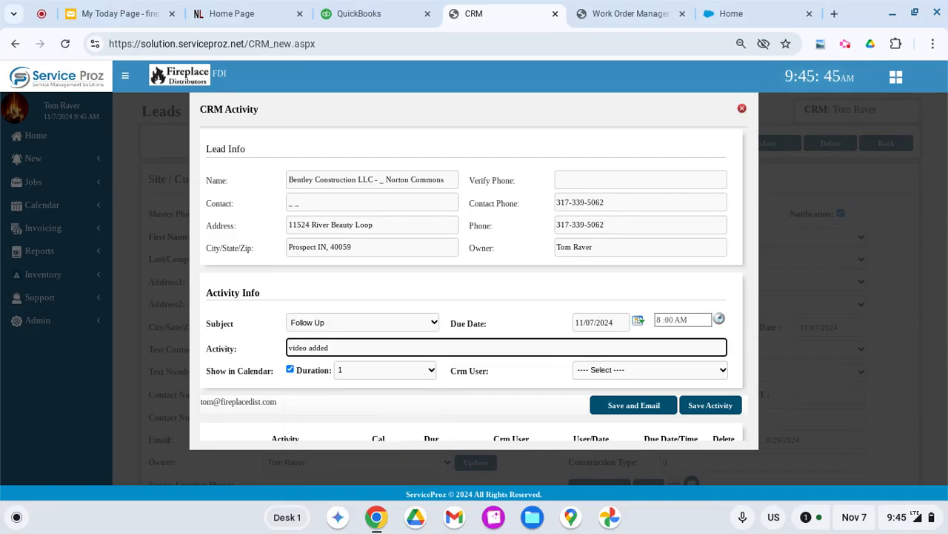
Assign the activity to Orders to Process and save it.
click(649, 371)
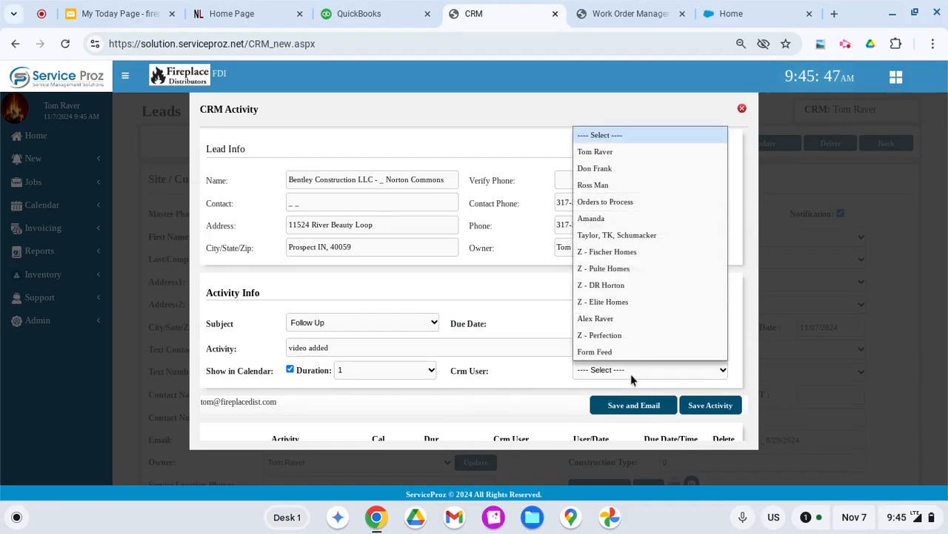
mouse_move(632, 268)
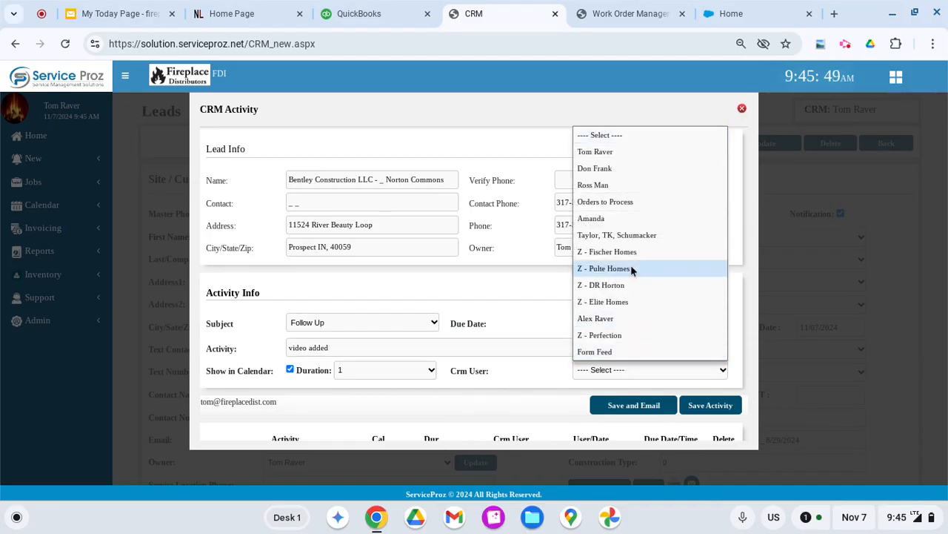
click(604, 202)
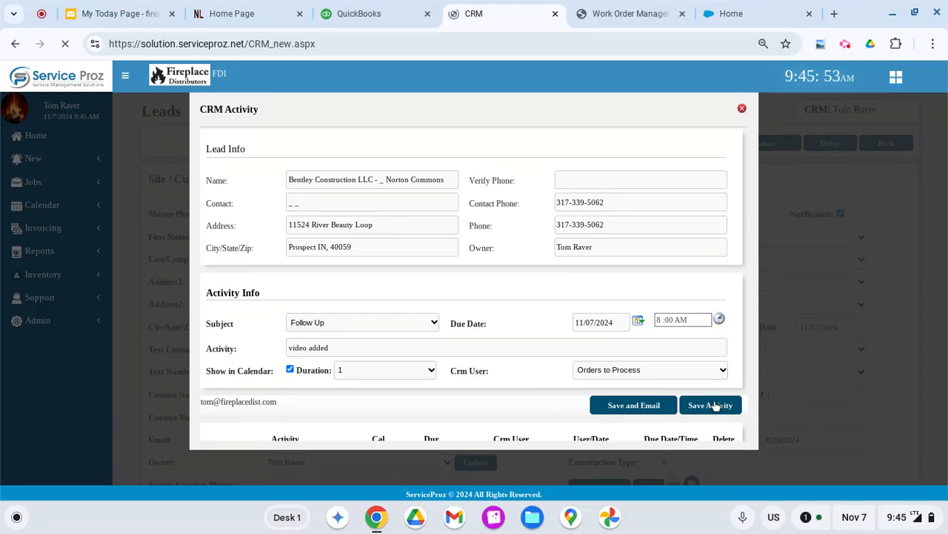
click(710, 405)
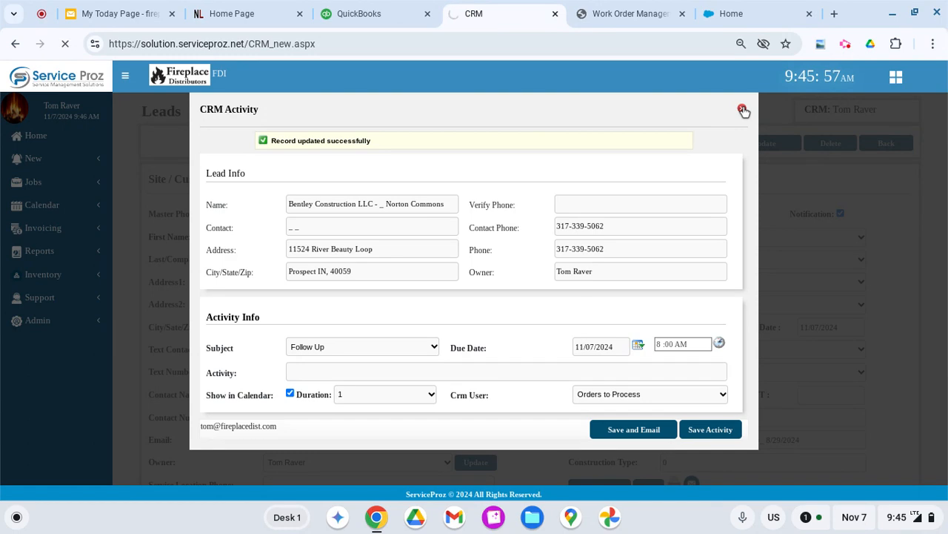
click(744, 110)
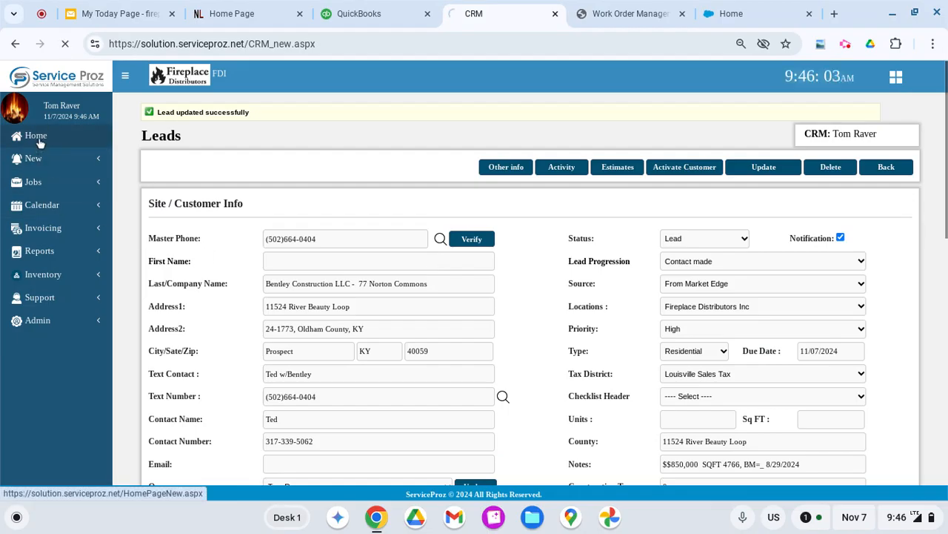
View the Orders to Process activity list showing the Bentley Construction Follow Up entry.
click(35, 135)
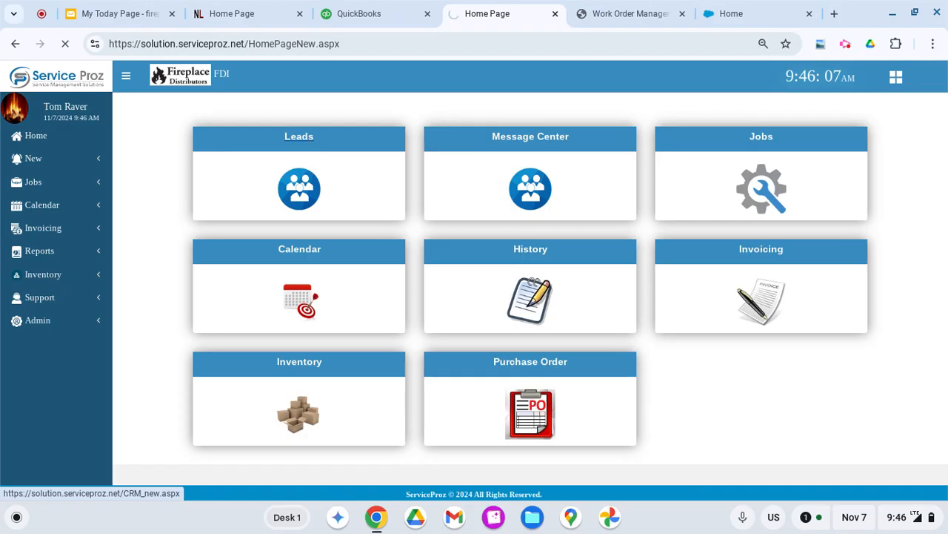
click(299, 188)
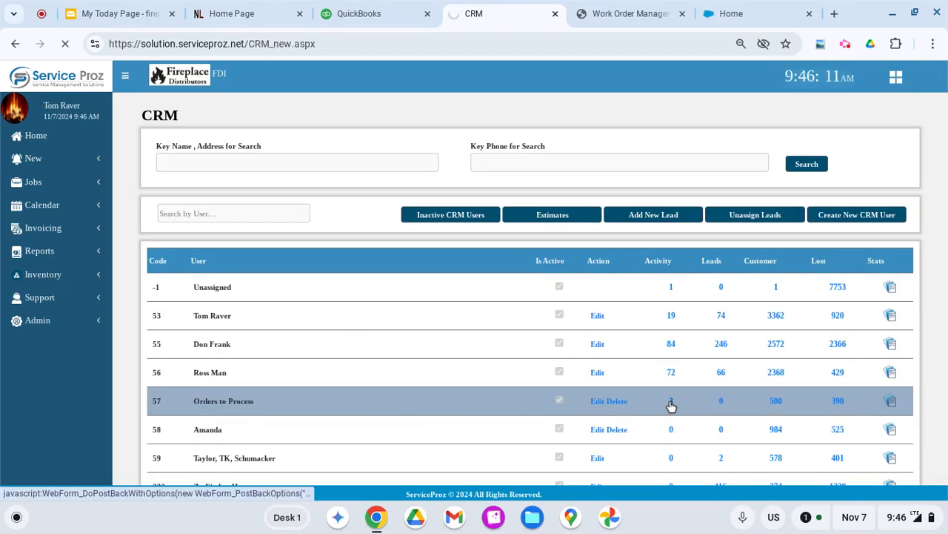
click(670, 401)
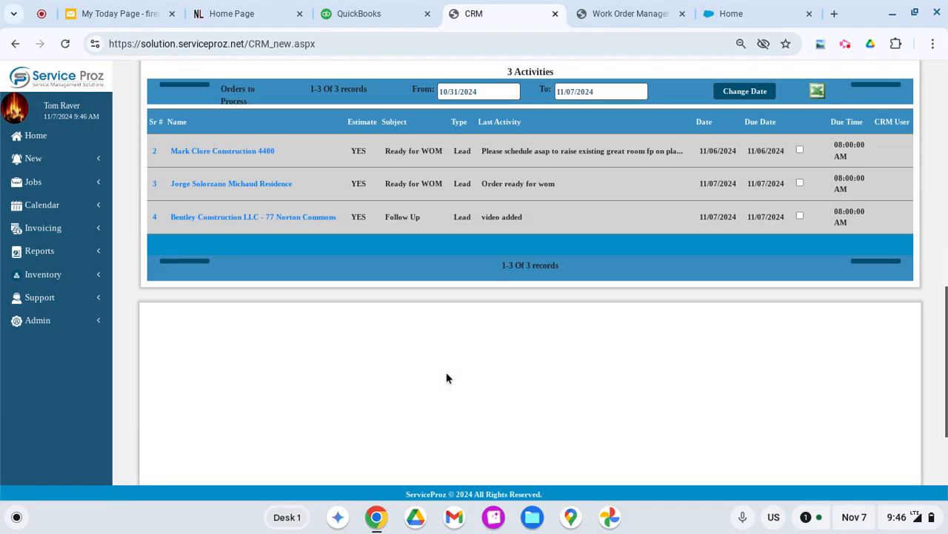
mouse_move(284, 219)
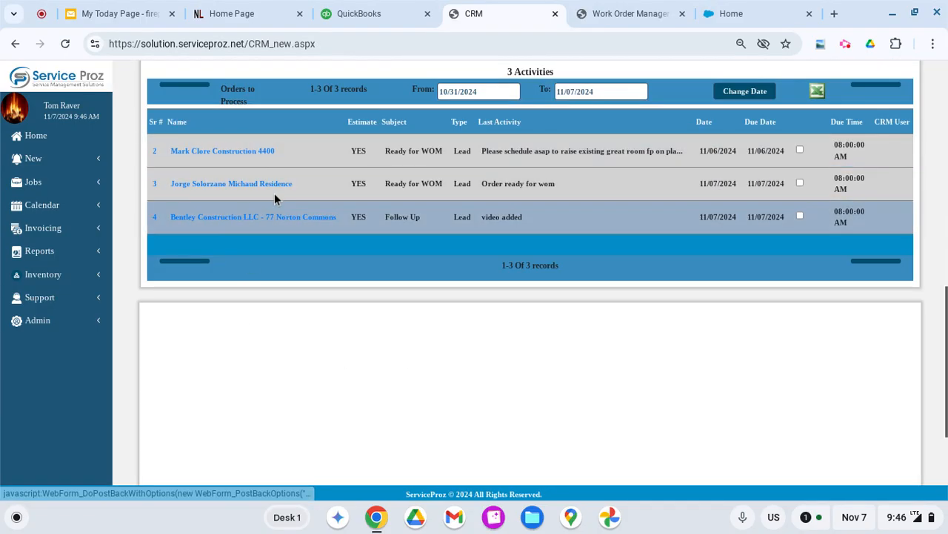
mouse_move(293, 230)
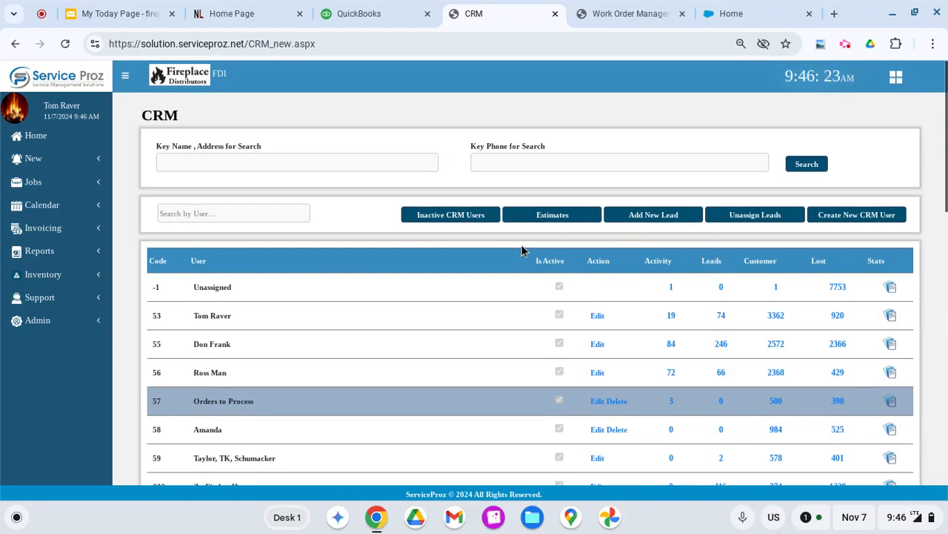
mouse_move(806, 163)
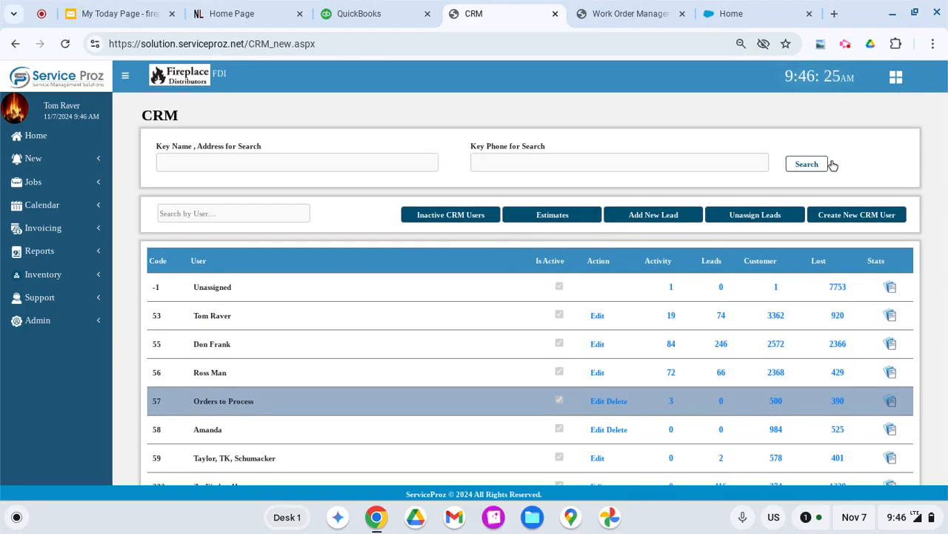